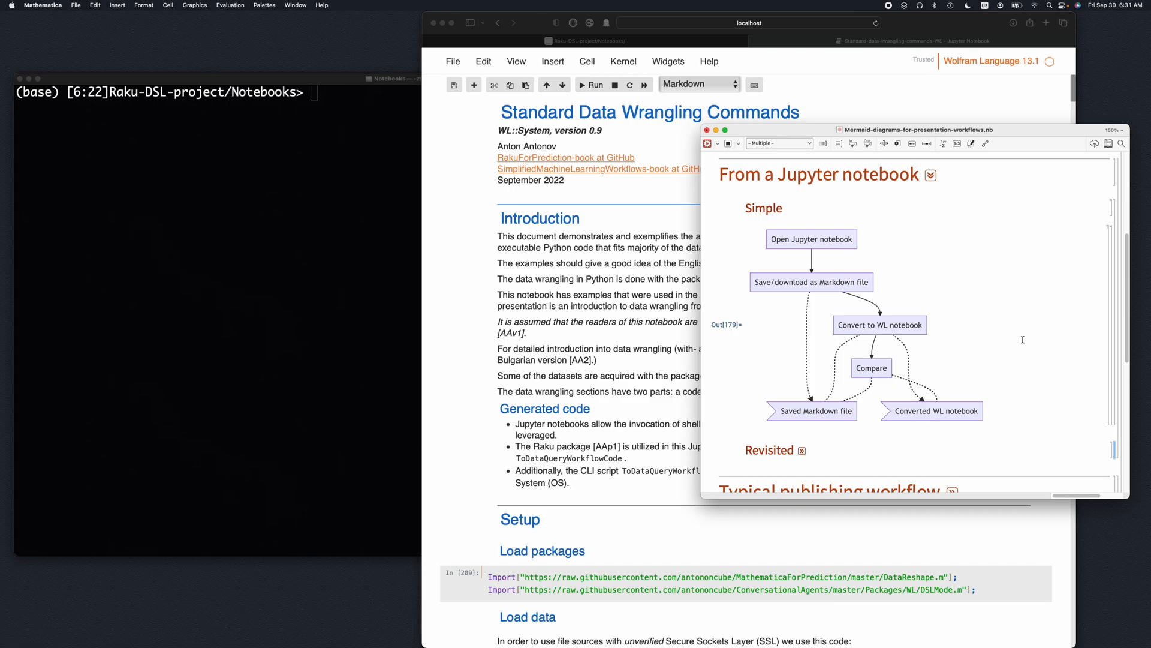
pyautogui.moveTo(820, 253)
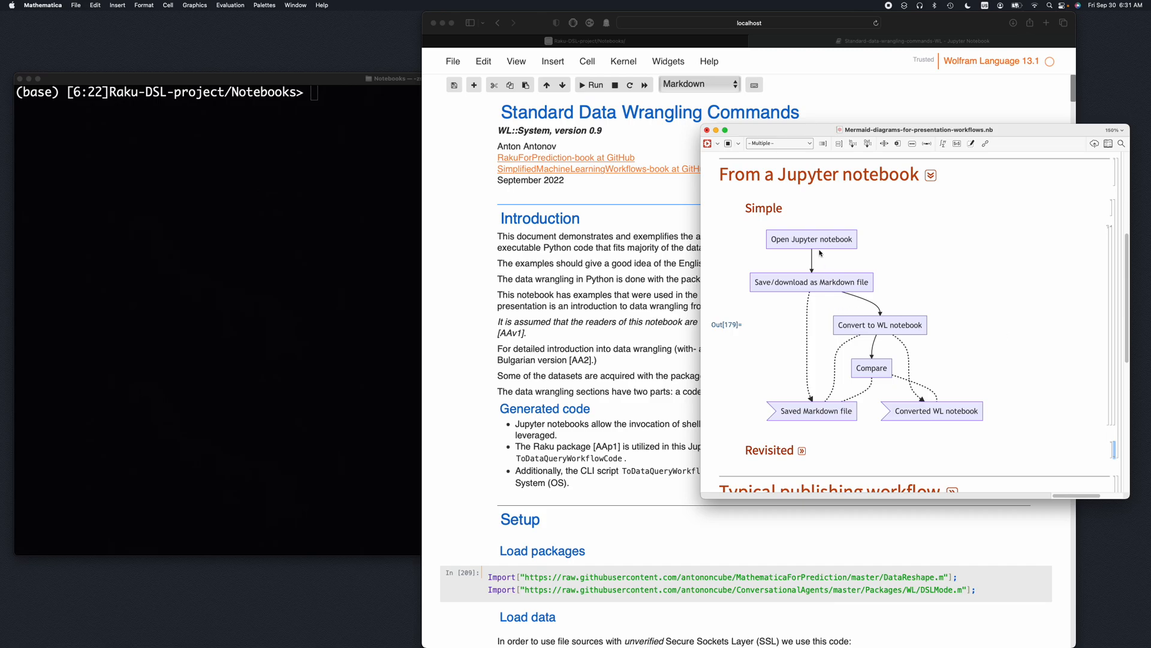
pyautogui.moveTo(817, 253)
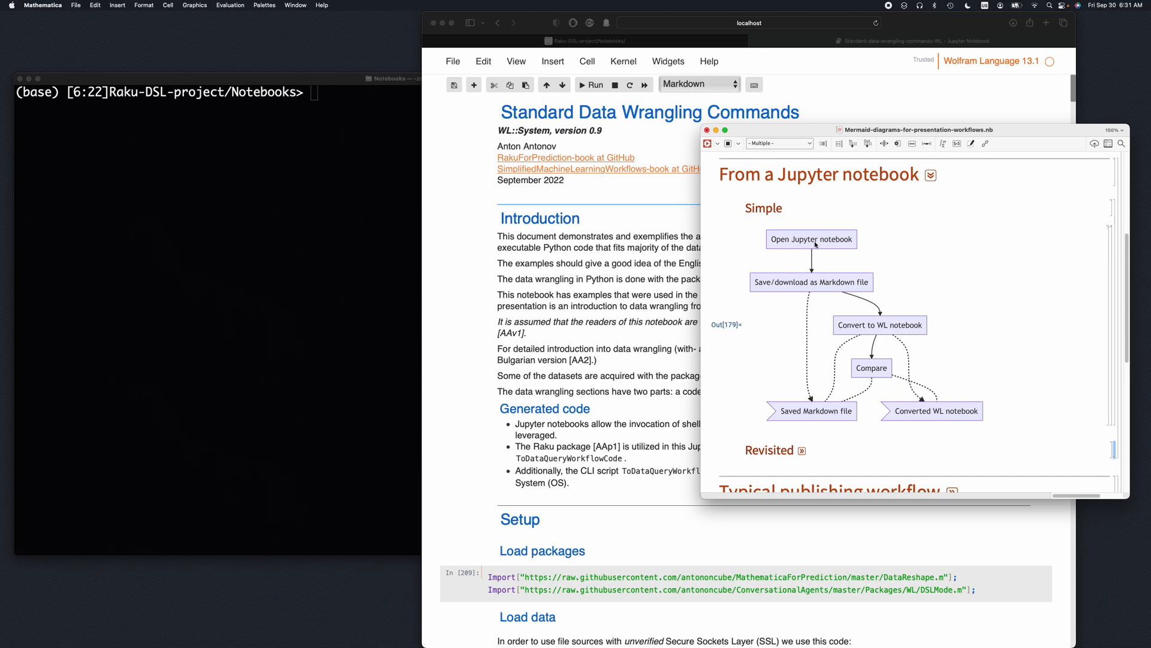
pyautogui.moveTo(832, 285)
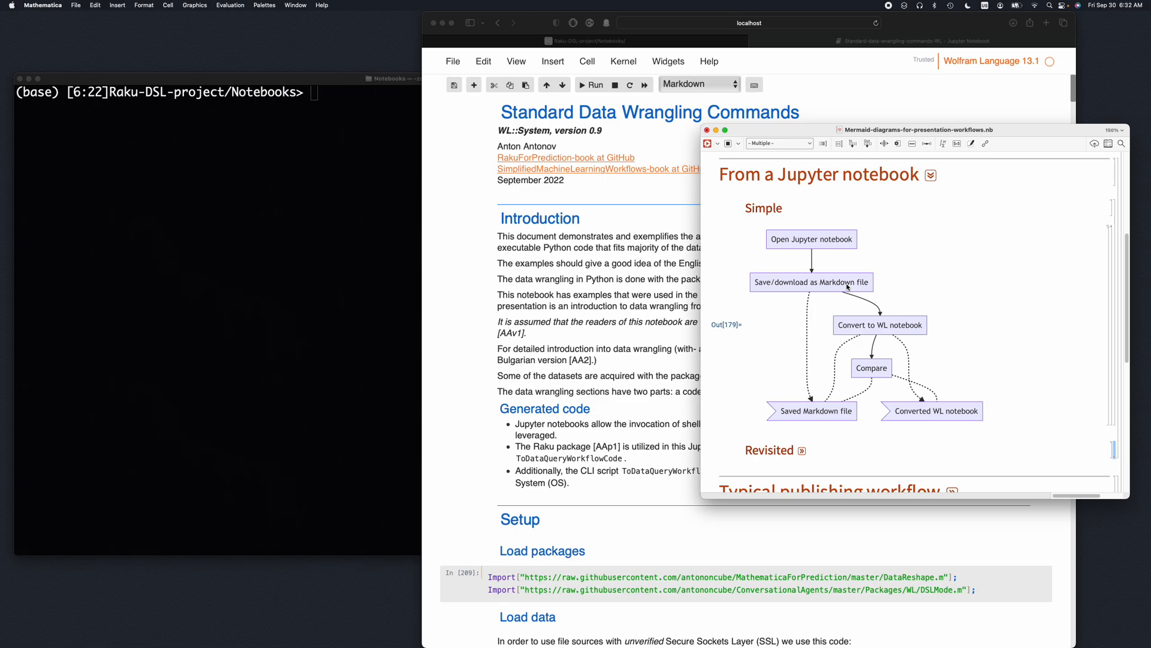
pyautogui.moveTo(911, 328)
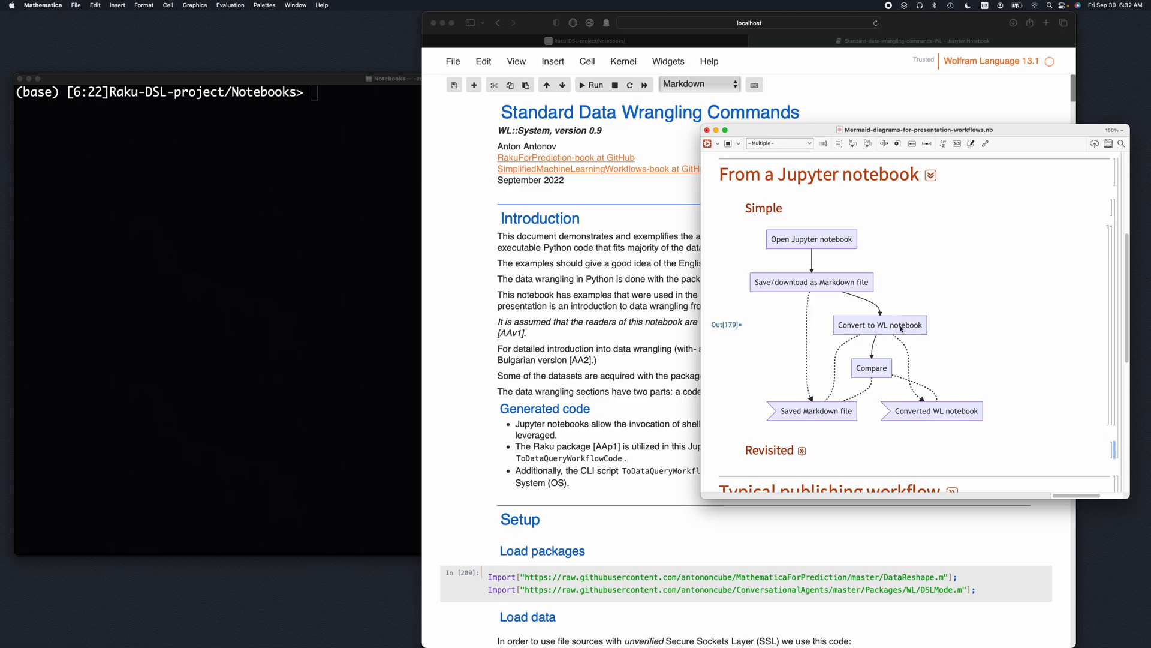
pyautogui.moveTo(789, 263)
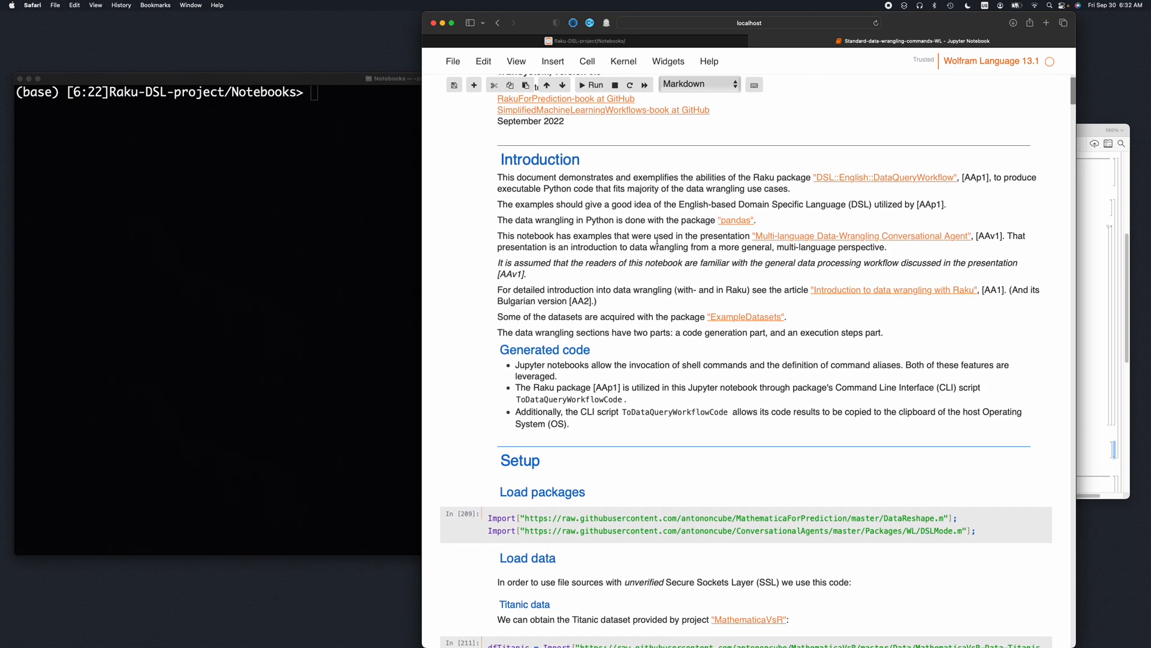
pyautogui.scroll(3)
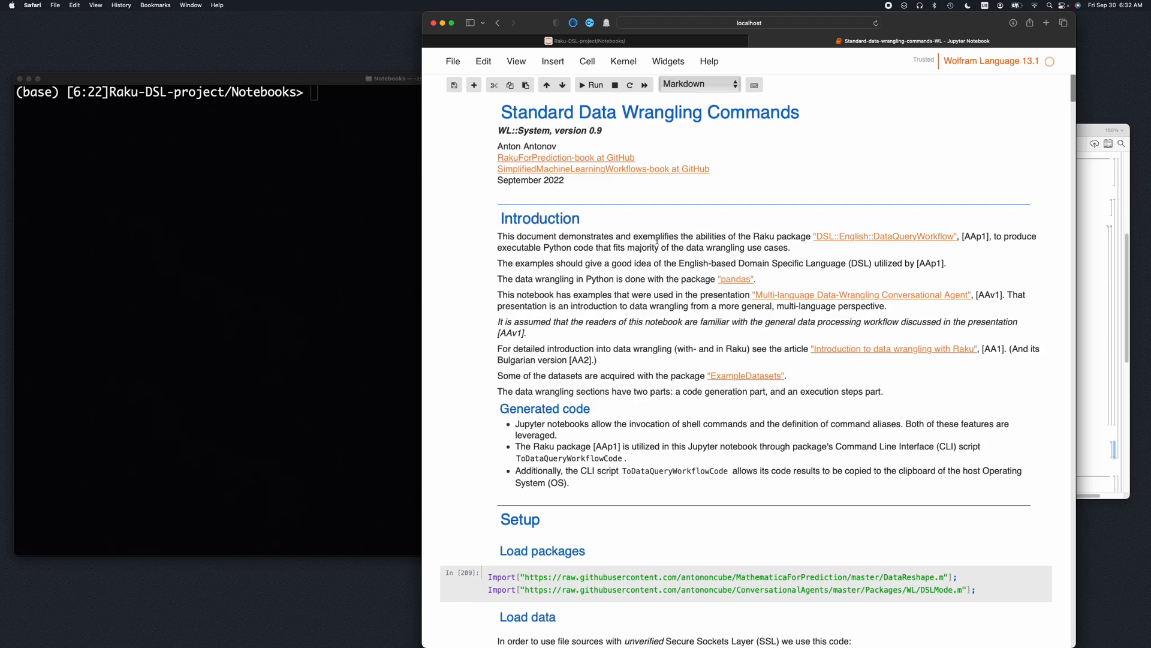
pyautogui.moveTo(828, 126)
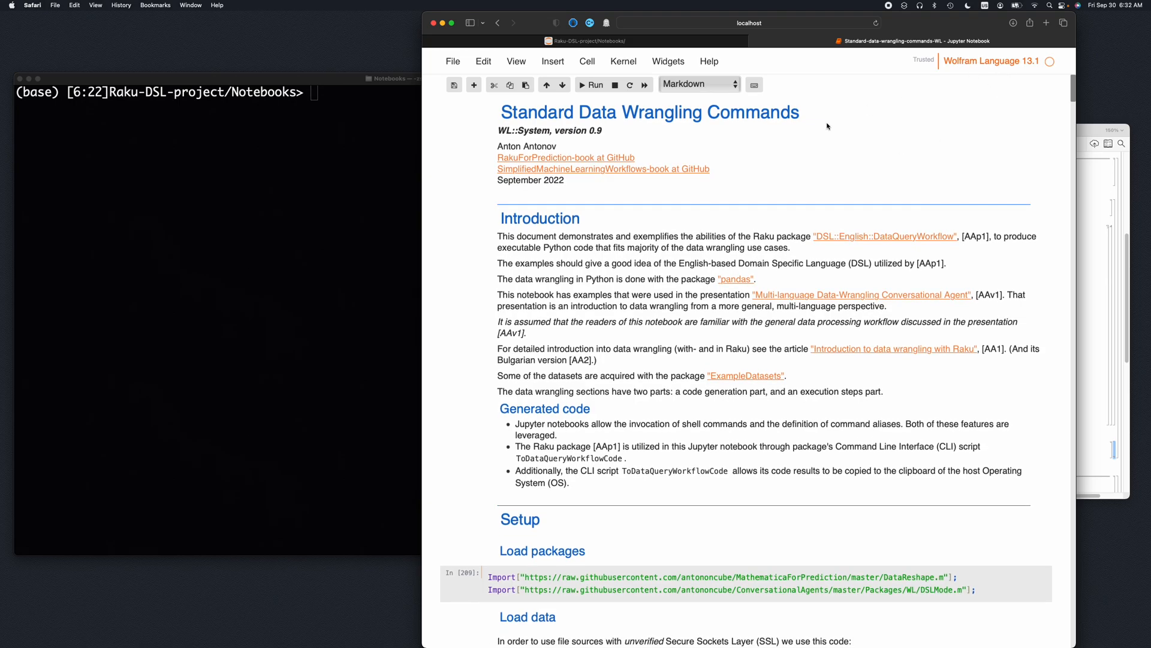
pyautogui.scroll(-3)
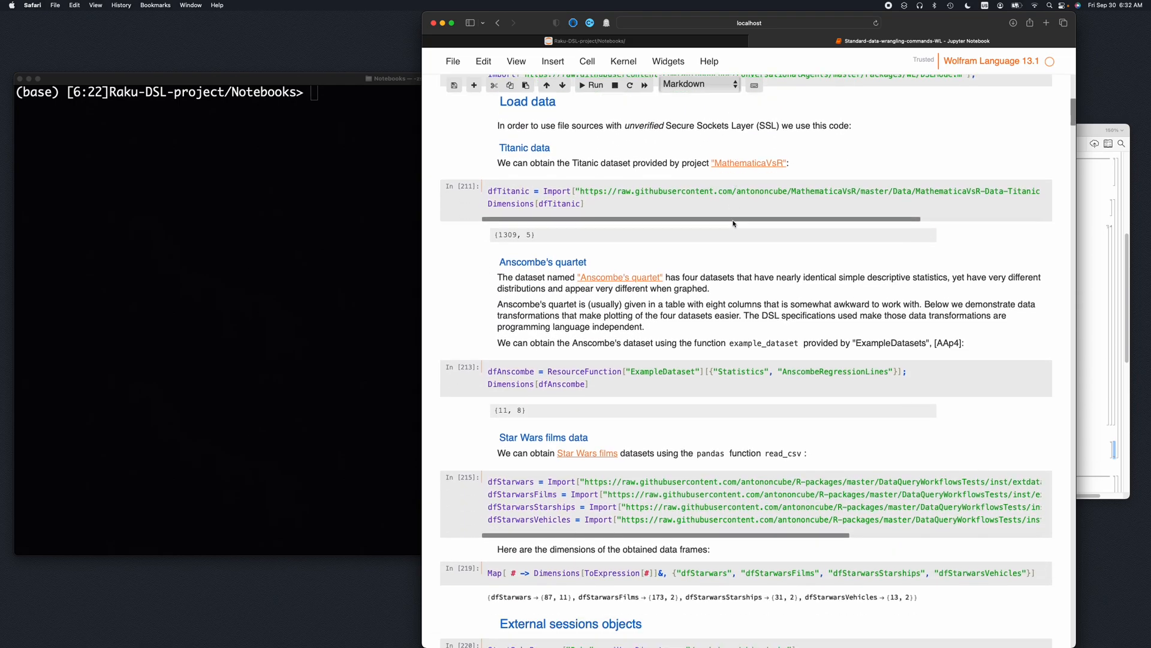
pyautogui.scroll(-3)
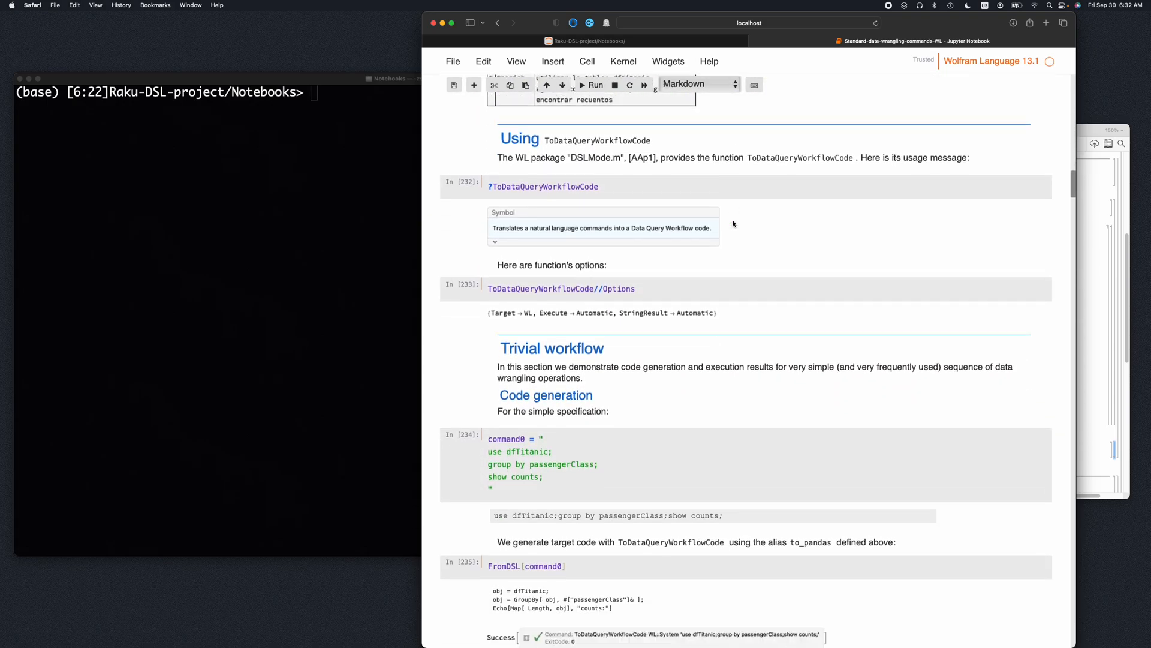
pyautogui.scroll(-3)
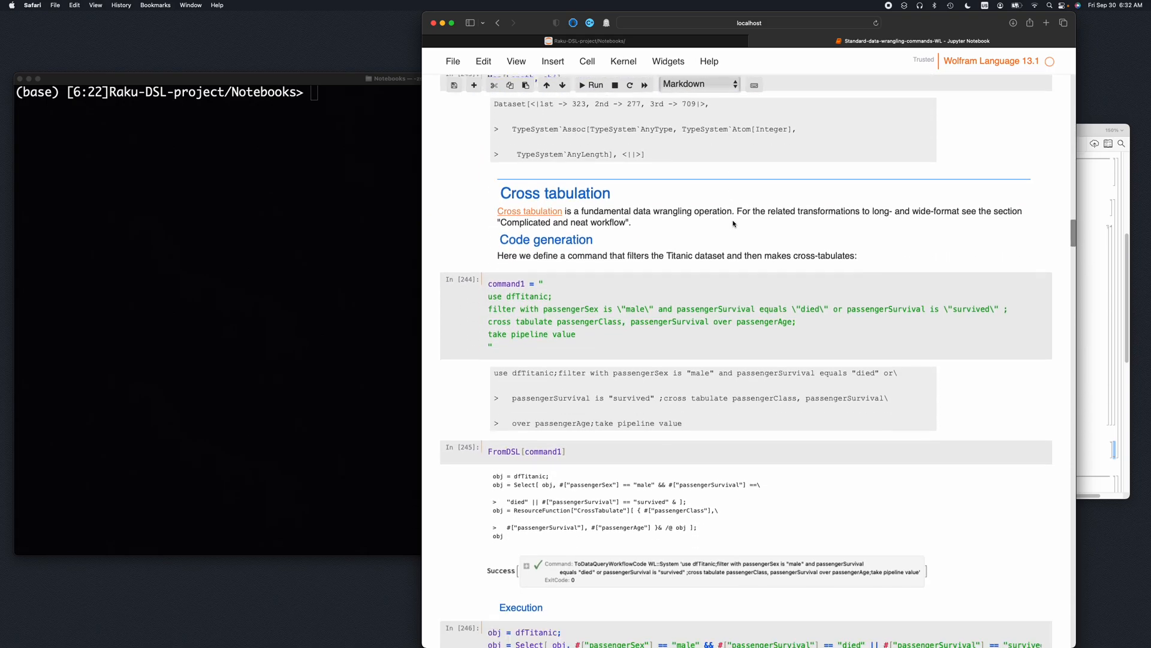
pyautogui.scroll(-3)
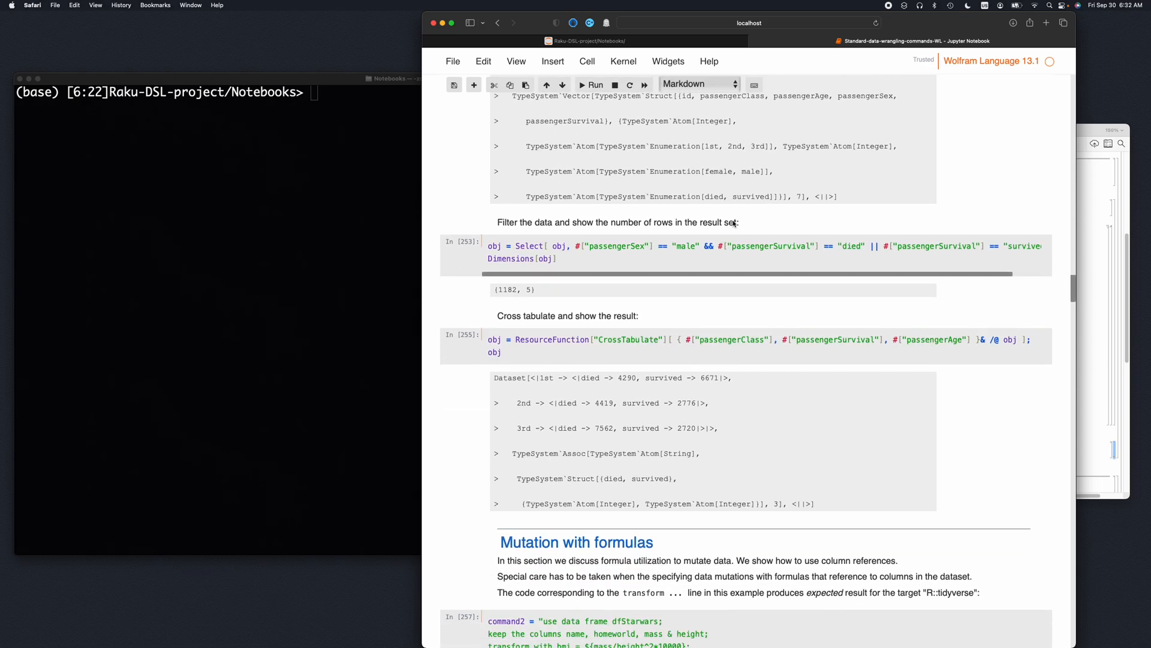
pyautogui.scroll(3)
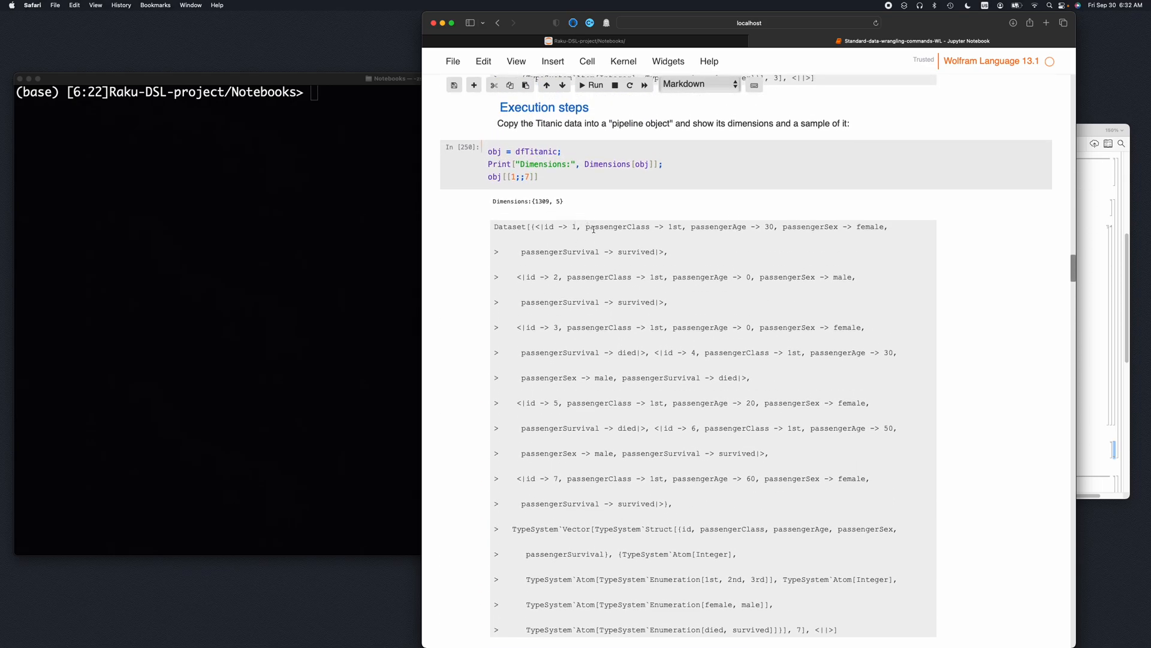
pyautogui.scroll(-3)
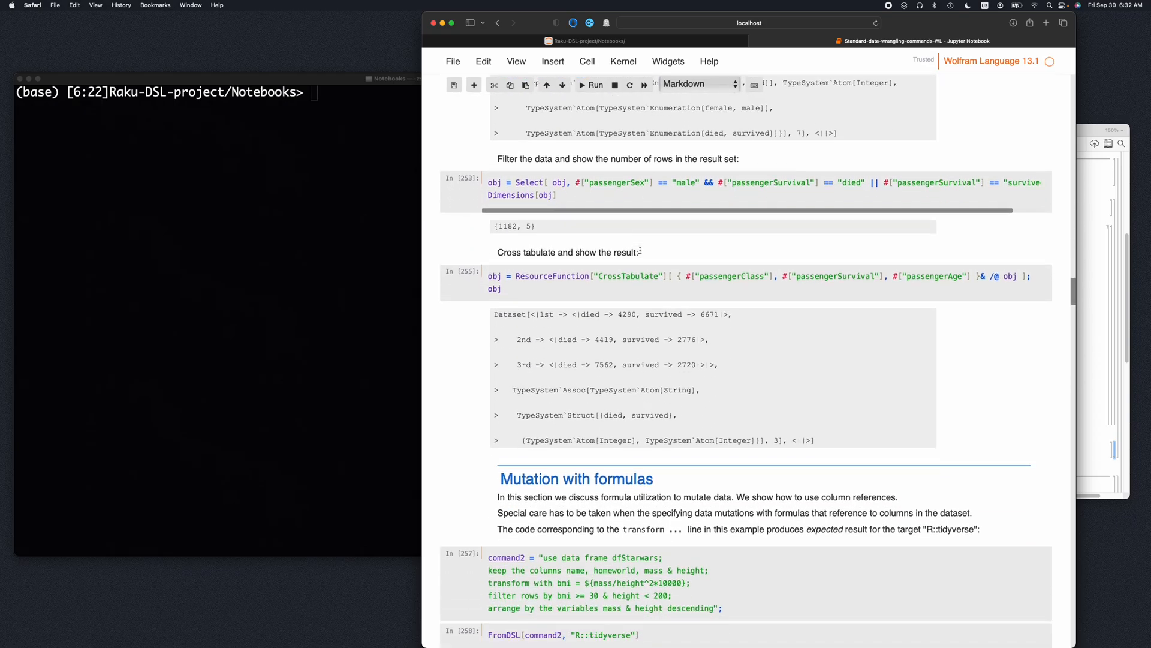
pyautogui.scroll(-3)
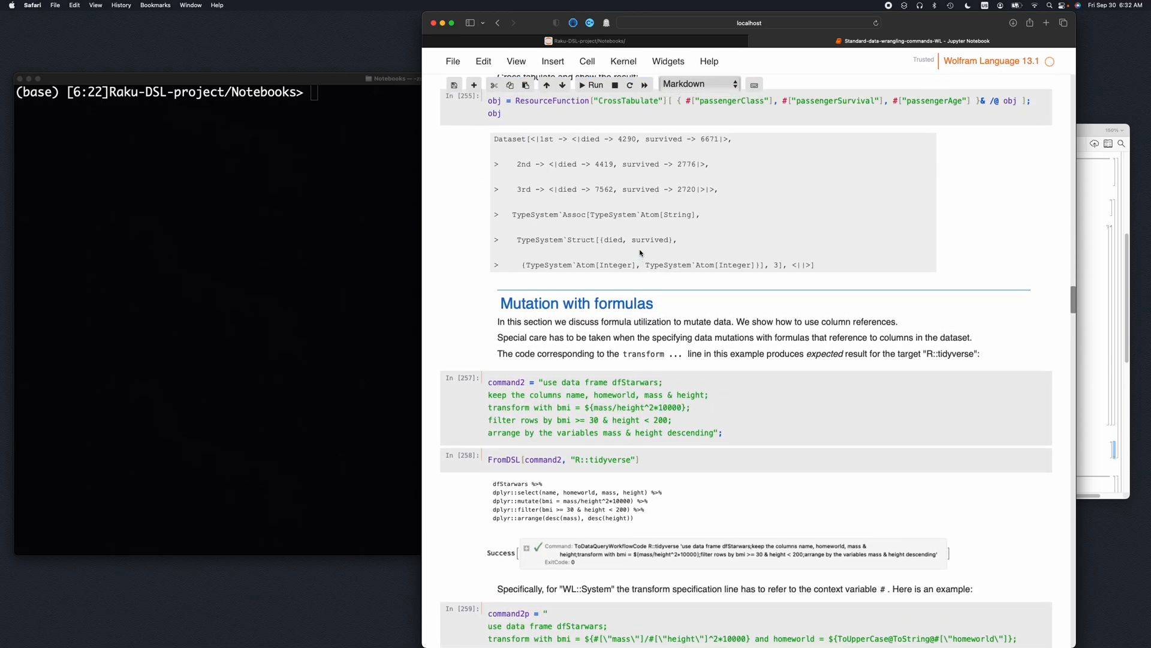
pyautogui.scroll(3)
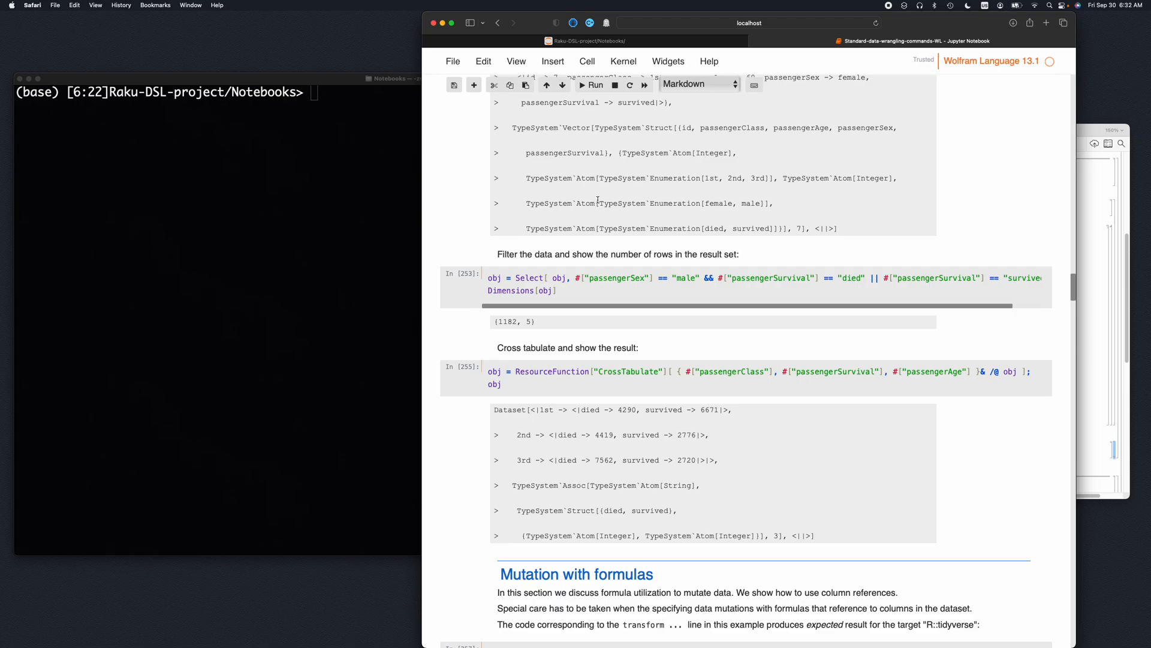
pyautogui.scroll(-3)
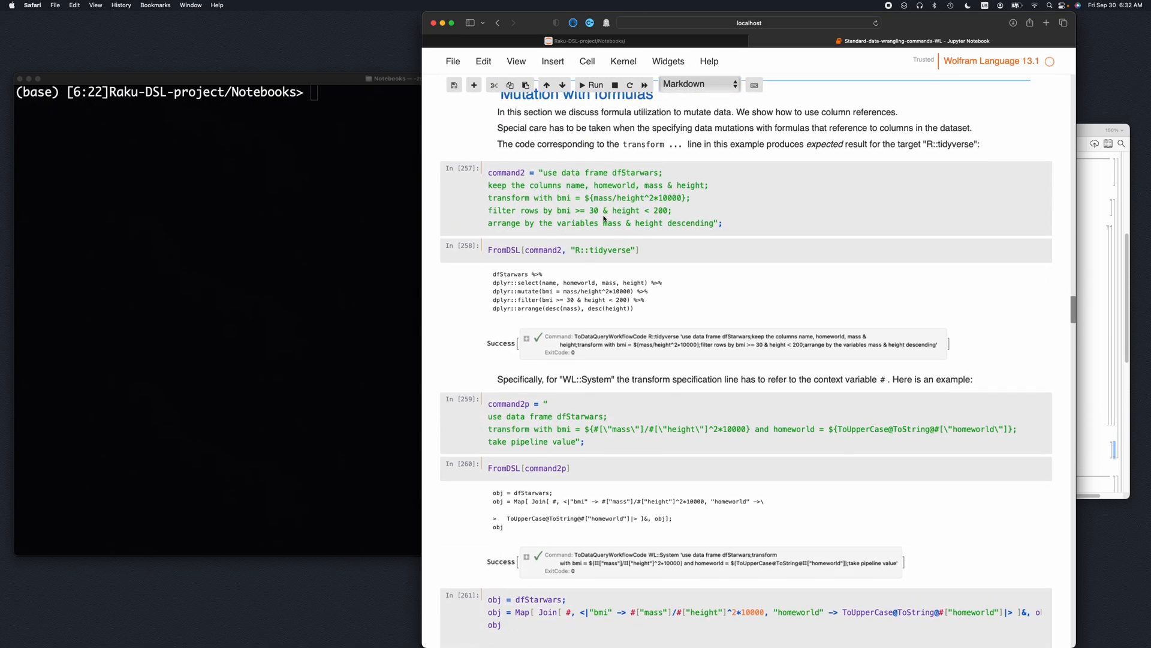
pyautogui.scroll(-3)
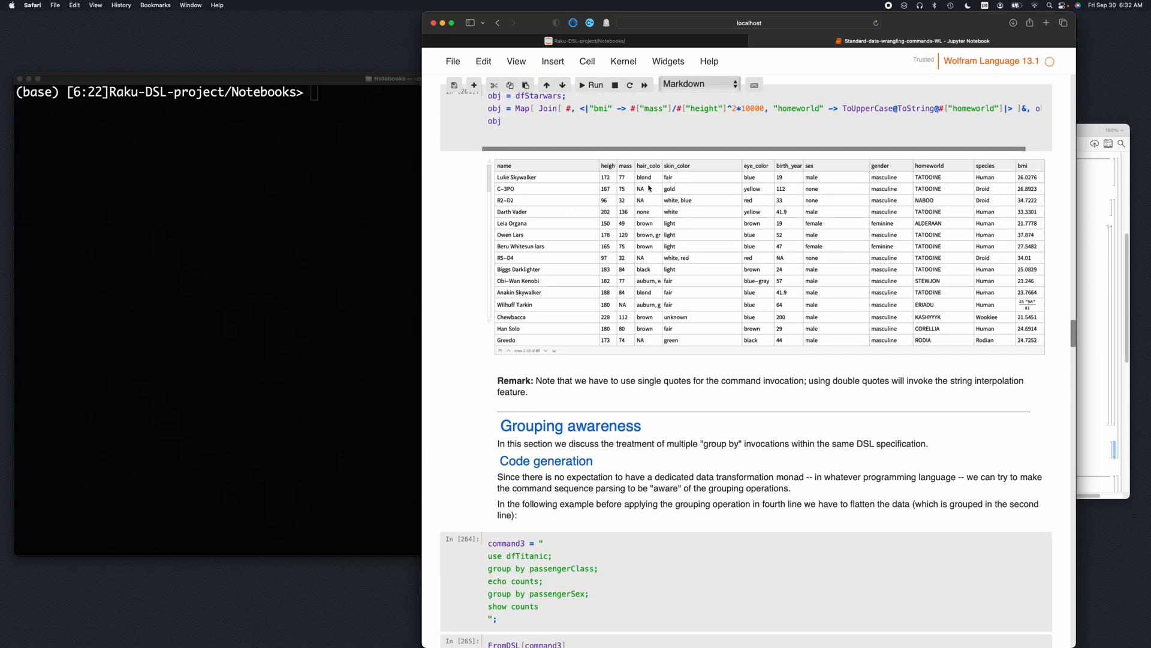
pyautogui.moveTo(623, 244)
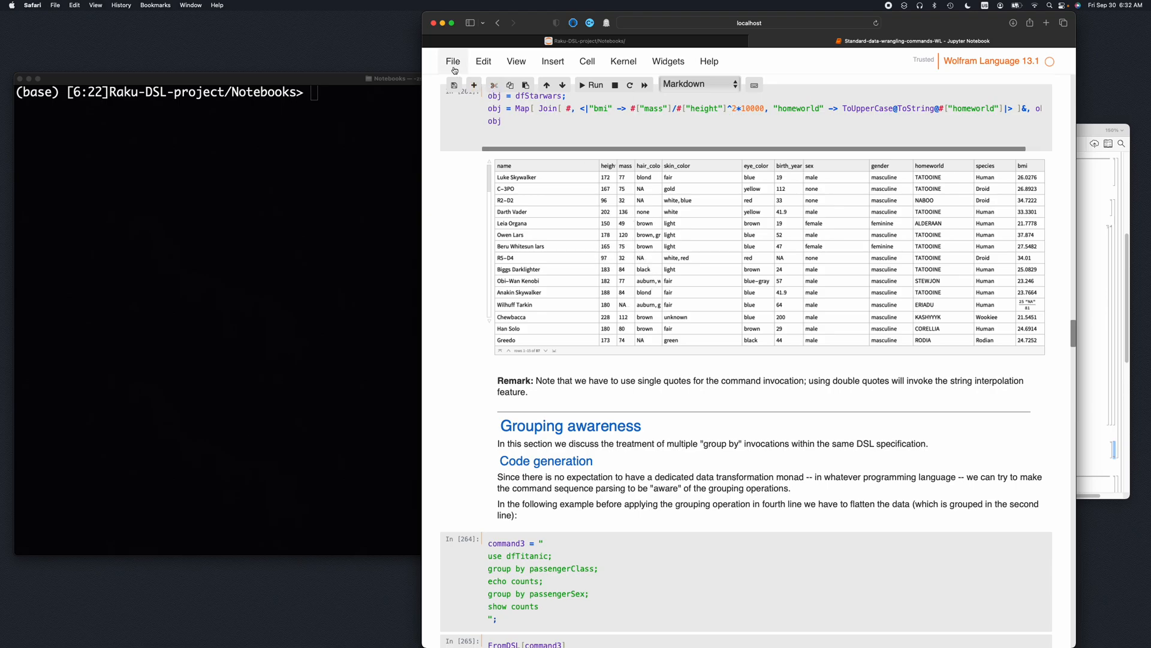
# Step: Save a checkpoint of the notebook and download it as Markdown (.md)
pyautogui.click(452, 62)
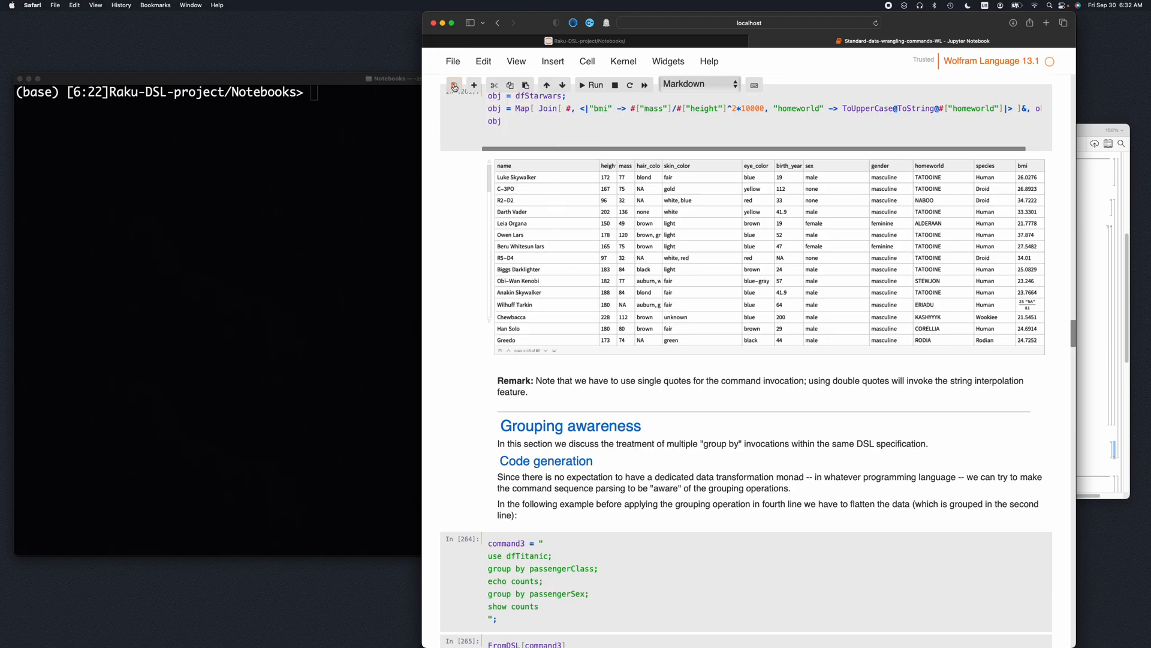
pyautogui.click(452, 61)
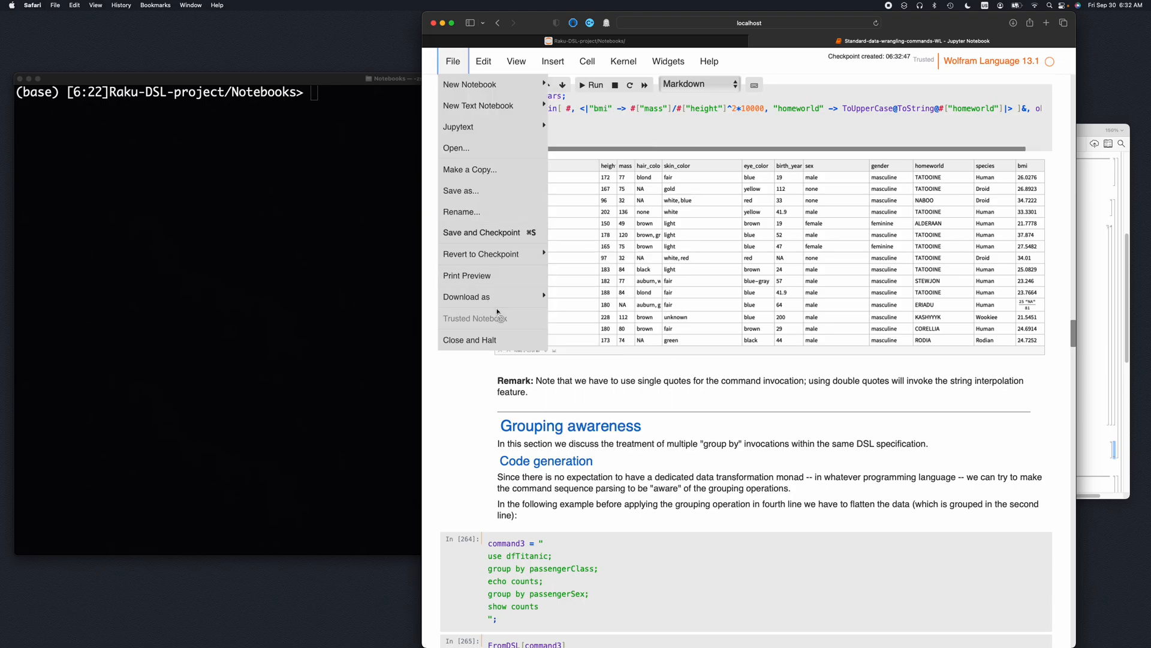
pyautogui.click(467, 296)
pyautogui.write('mv')
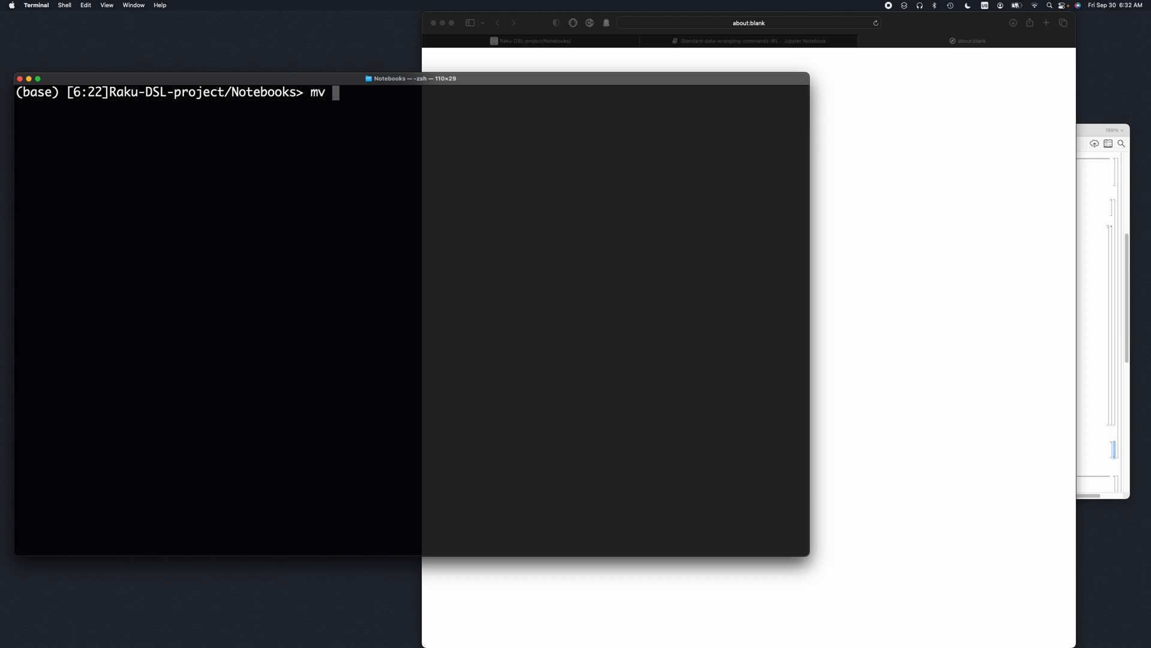
# Step: Move ~/Downloads/Standard-data-wrangling-commands-WL.md into the current Notebooks folder
pyautogui.write('~/')
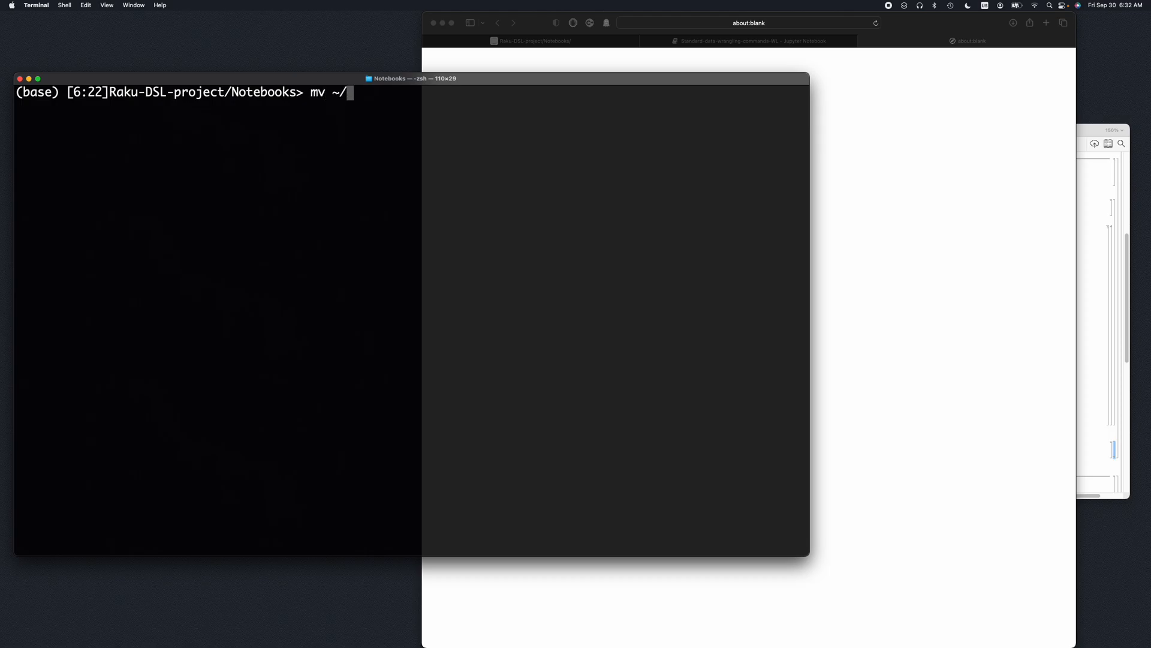
pyautogui.write('Down')
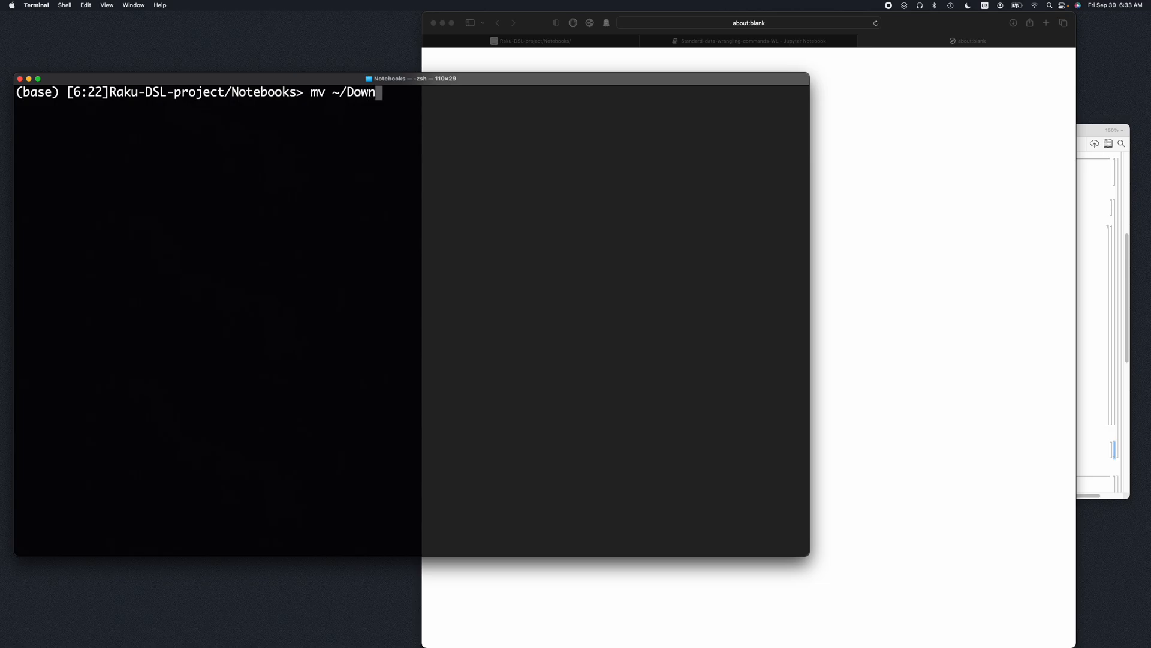
pyautogui.write('loads/')
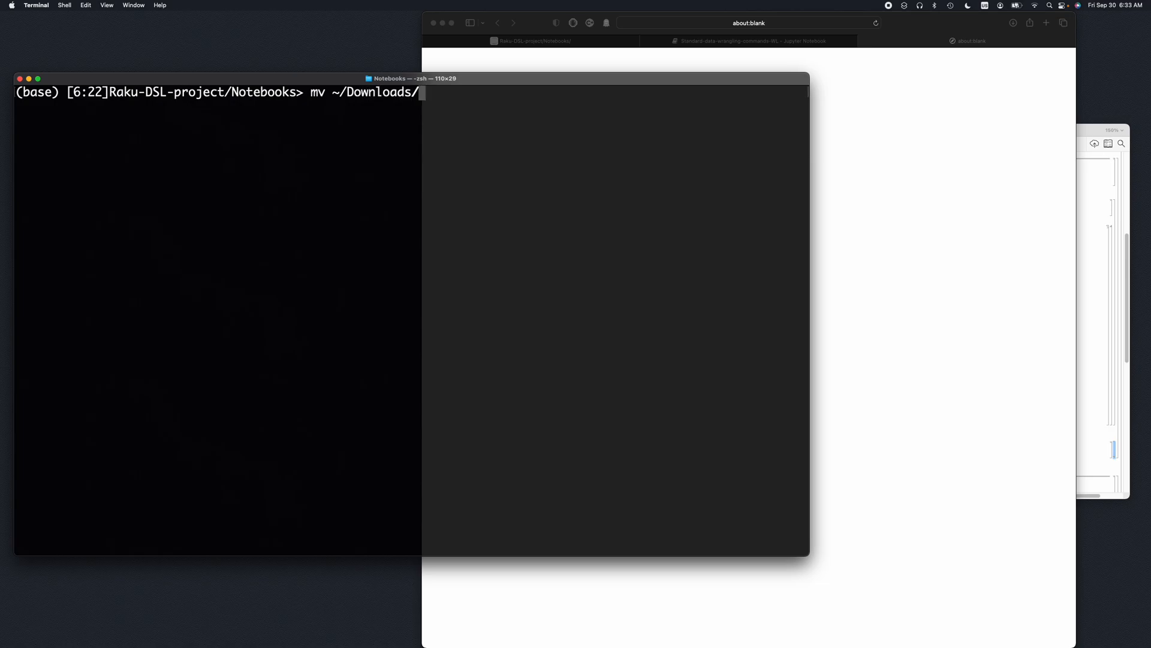
pyautogui.write('Standard-data-wrangling-commands-WL.md .')
pyautogui.write('fr')
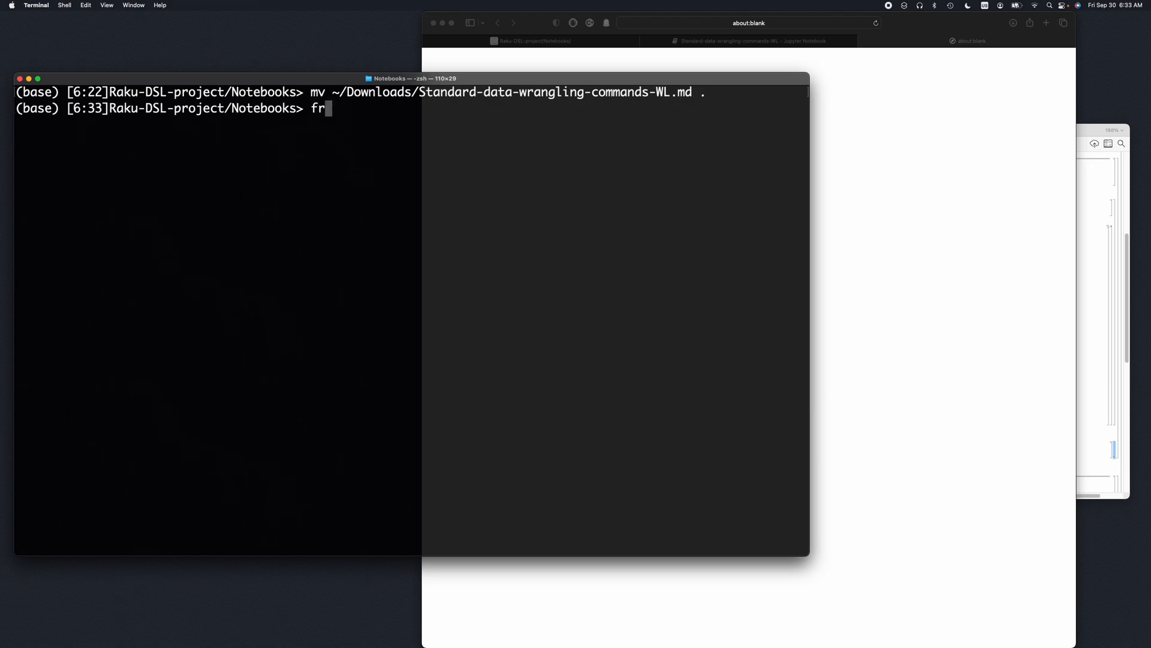
# Step: Run from-markdown on Standard-data-wrangling-commands-WL.md to convert it
pyautogui.write('om-ma')
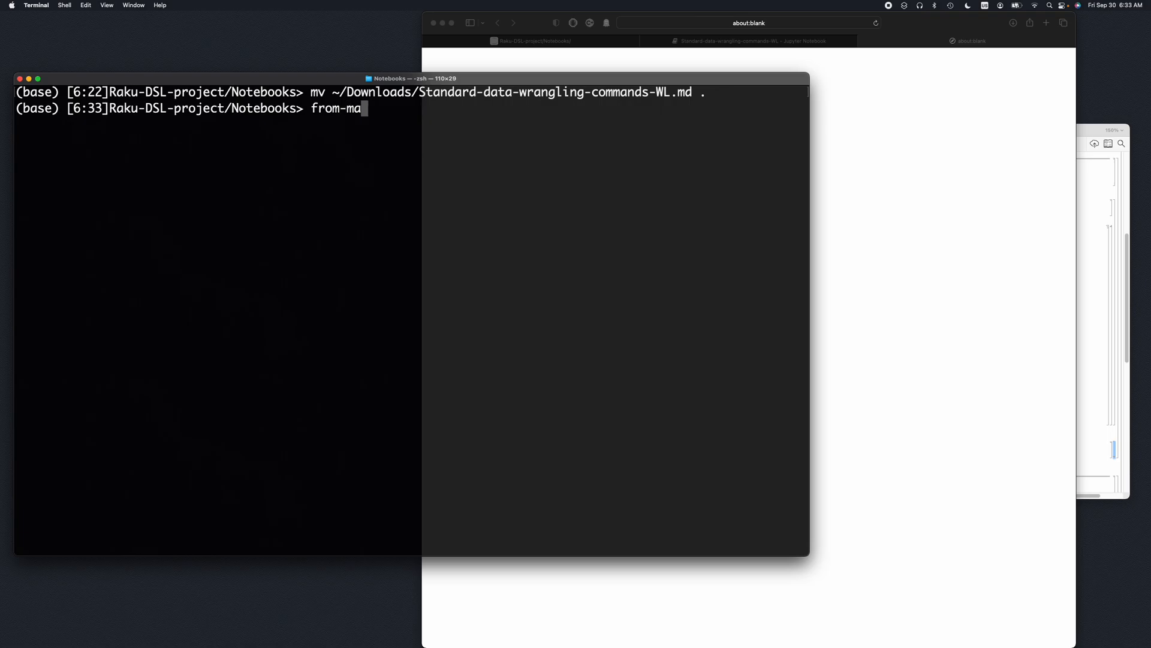
pyautogui.write('rkdown')
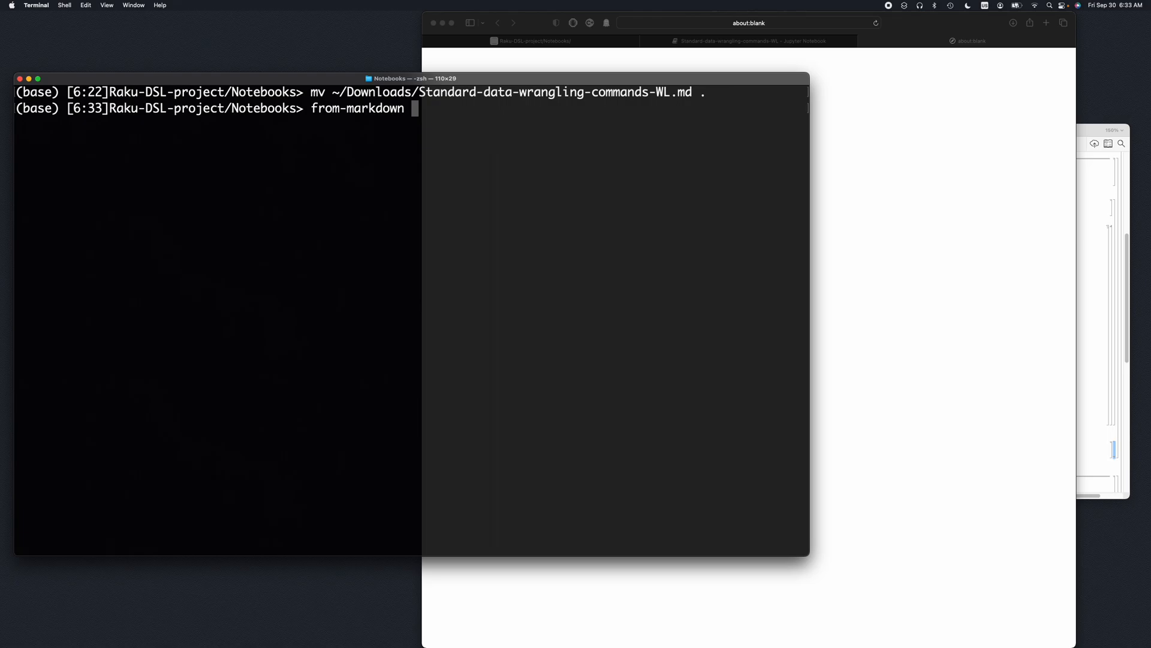
pyautogui.write('Standard-data-wrangling-commands-')
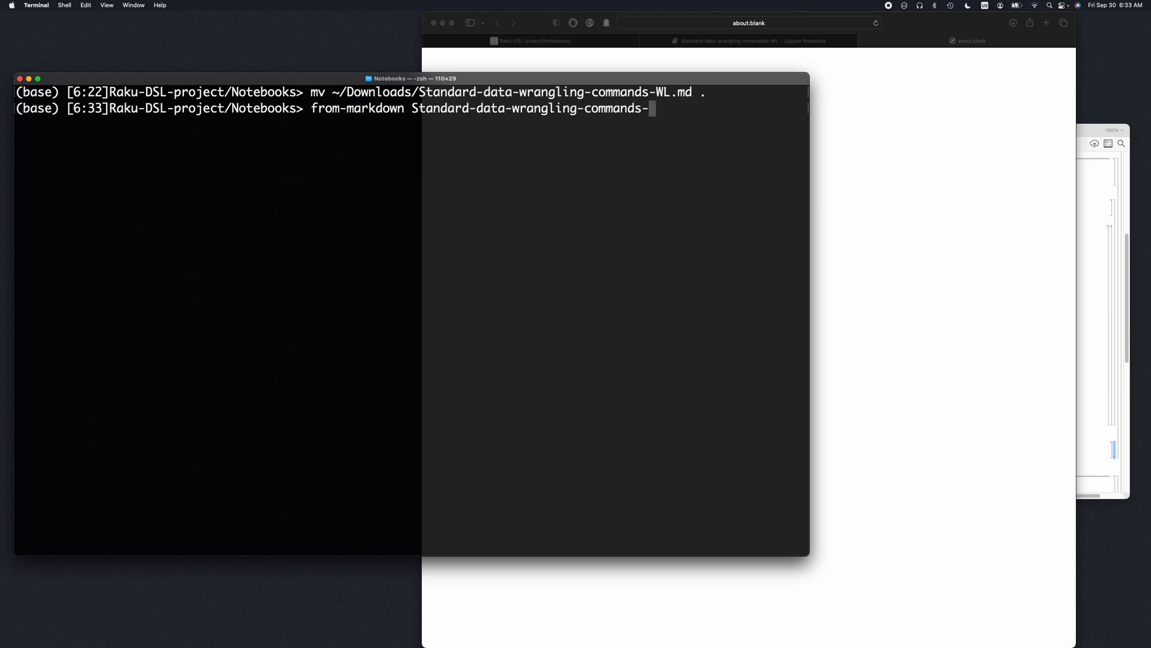
pyautogui.write('WL.')
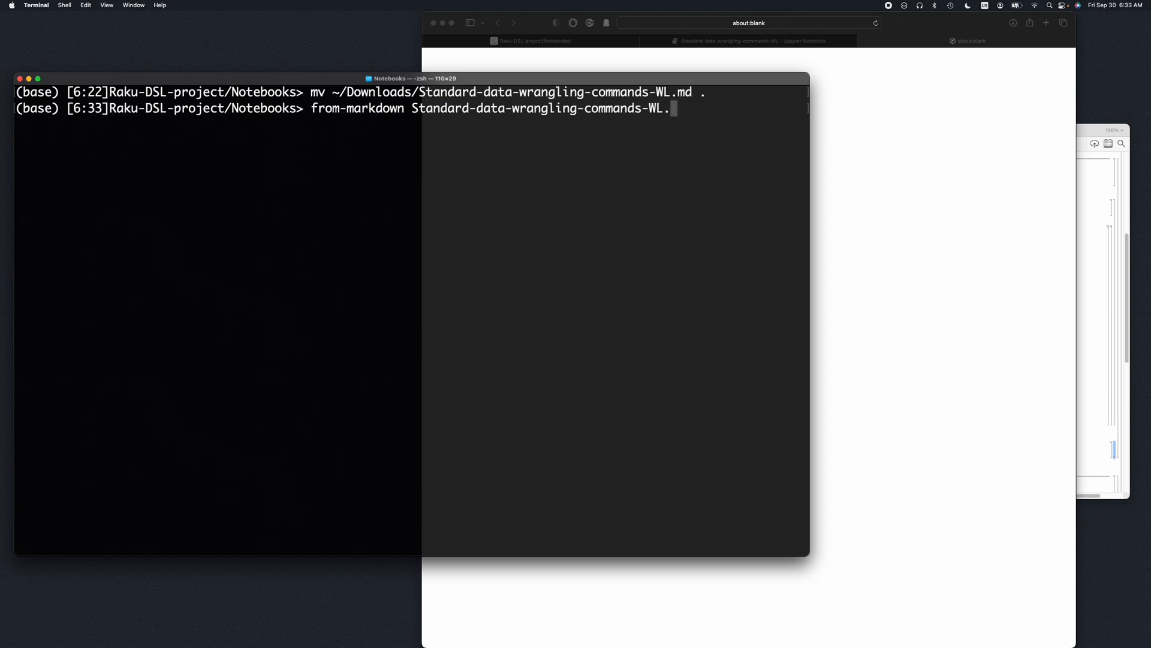
pyautogui.write('.md')
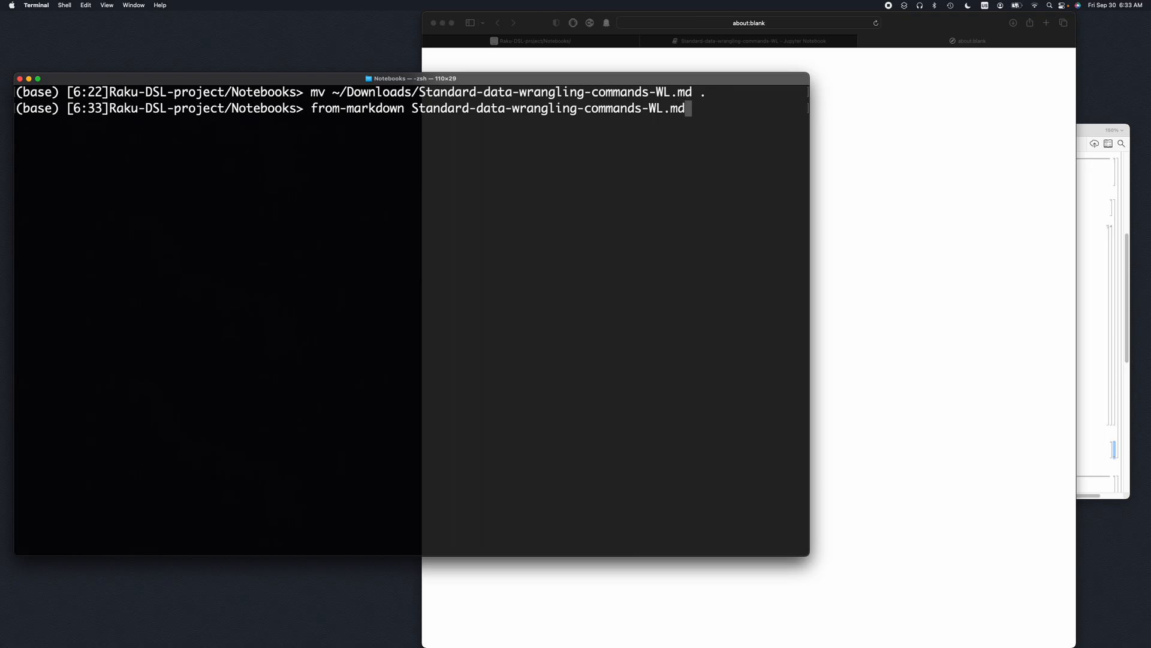
pyautogui.press('Return')
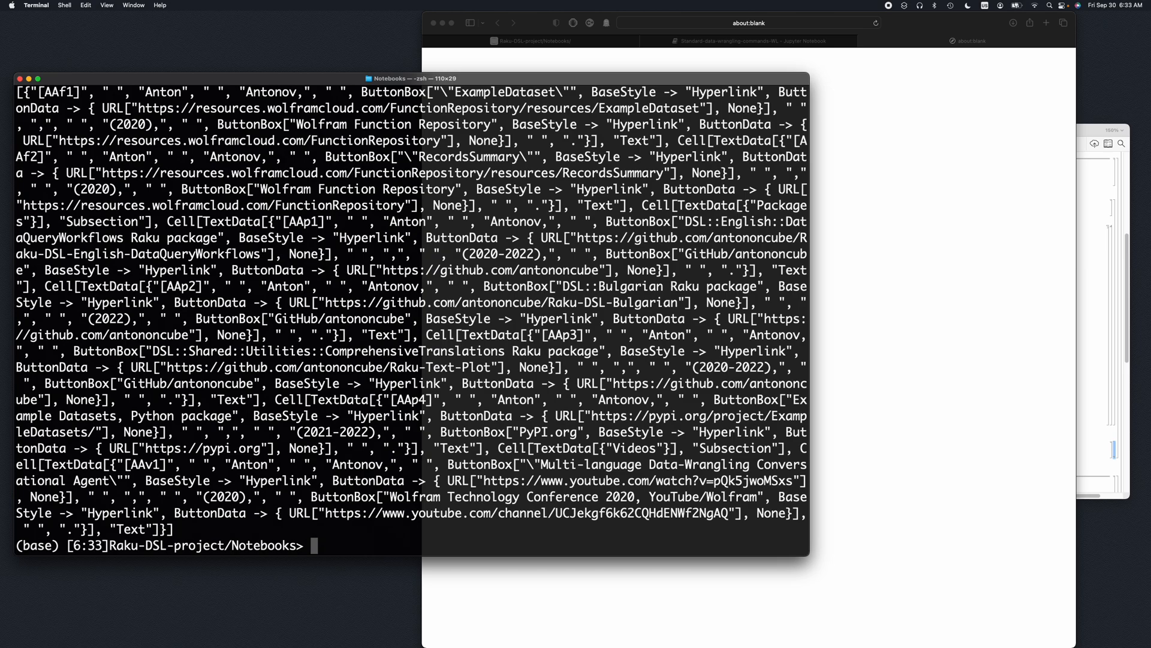
# Step: Convert the Markdown file with from-markdown -o=Standard-data-wrangling-commands-WL.nb
pyautogui.write('from-markdown Standard-data-wrangling-commands-WL.md')
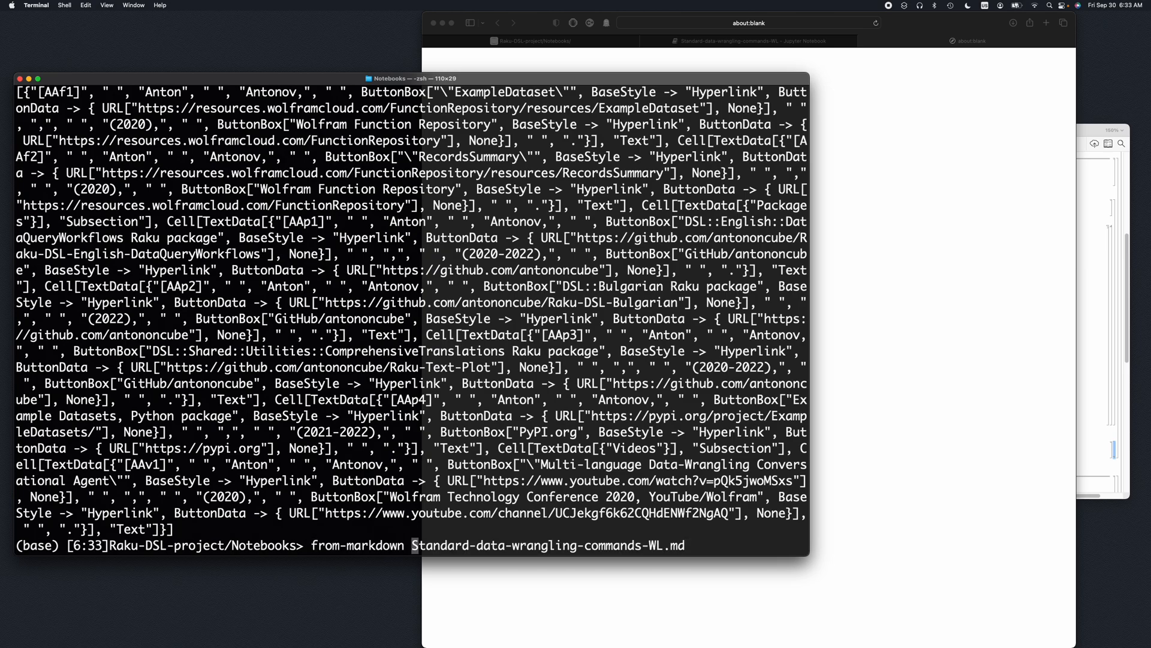
pyautogui.write('-o=')
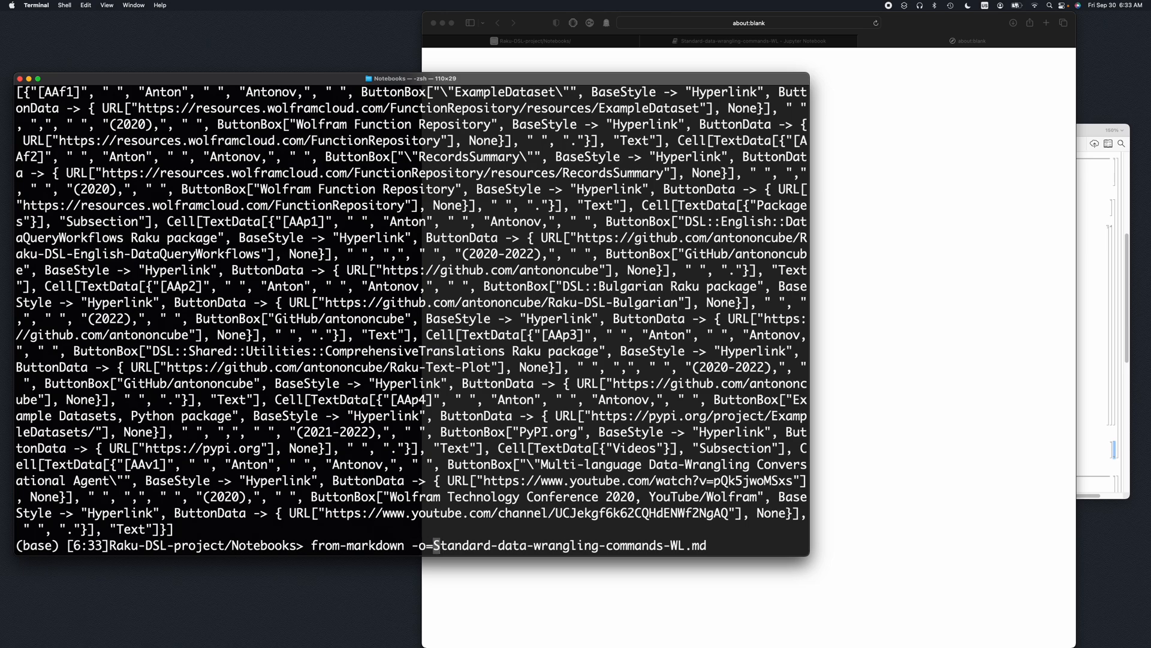
pyautogui.write('nb')
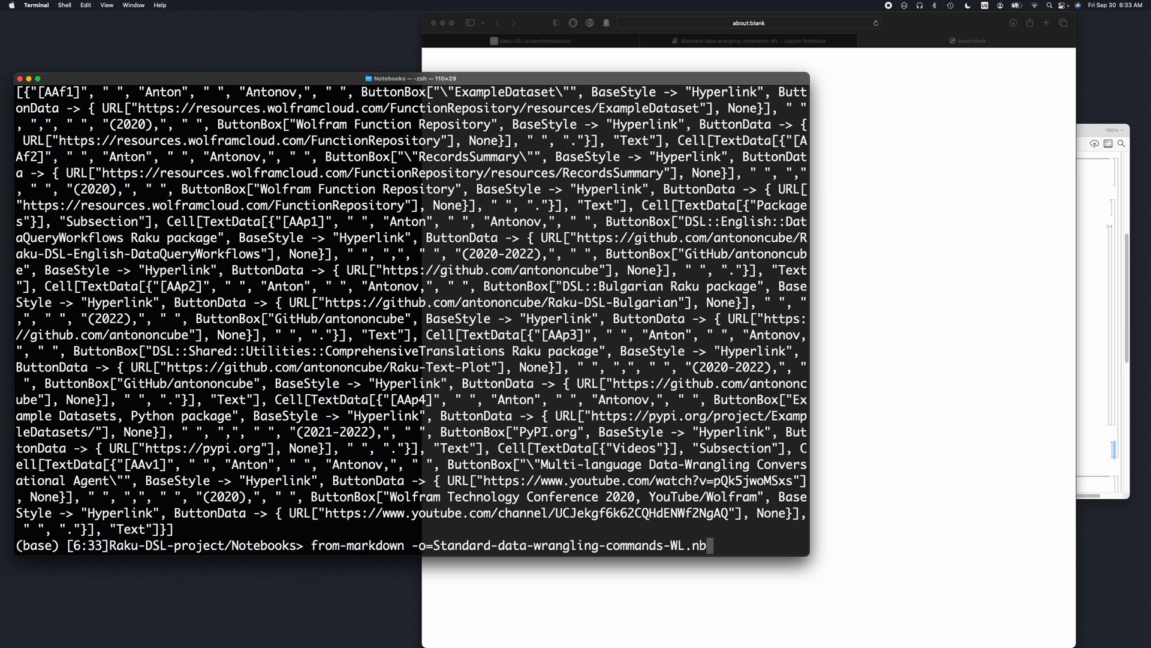
pyautogui.write('Stand')
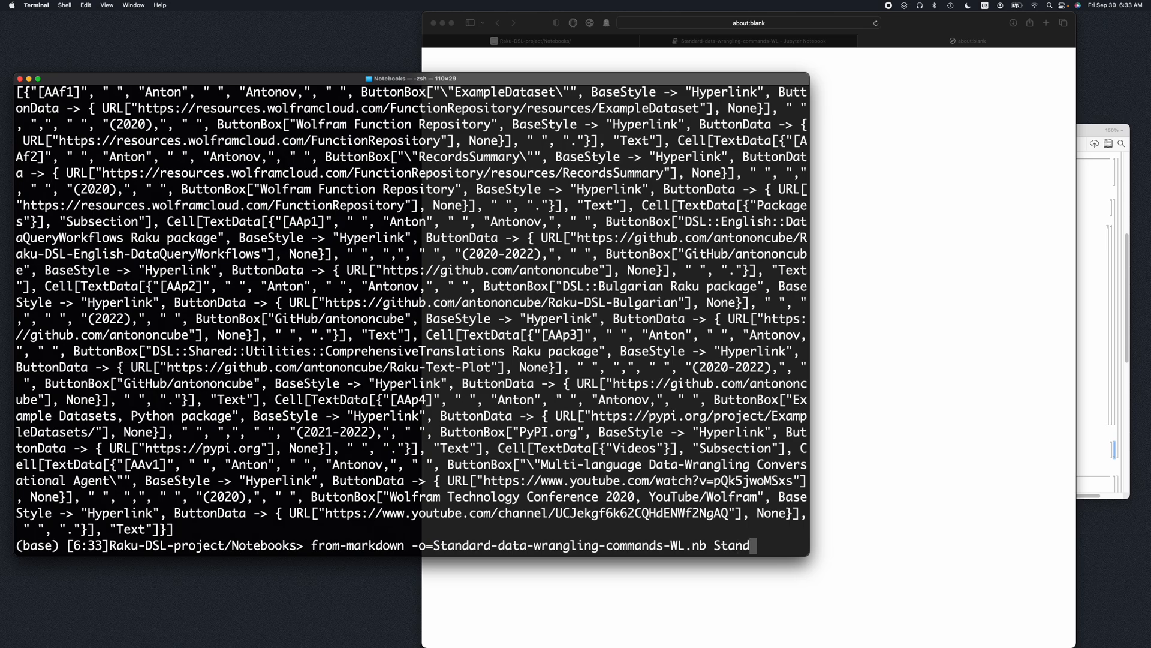
pyautogui.write('Standard-data-wrangling-commands-WL.')
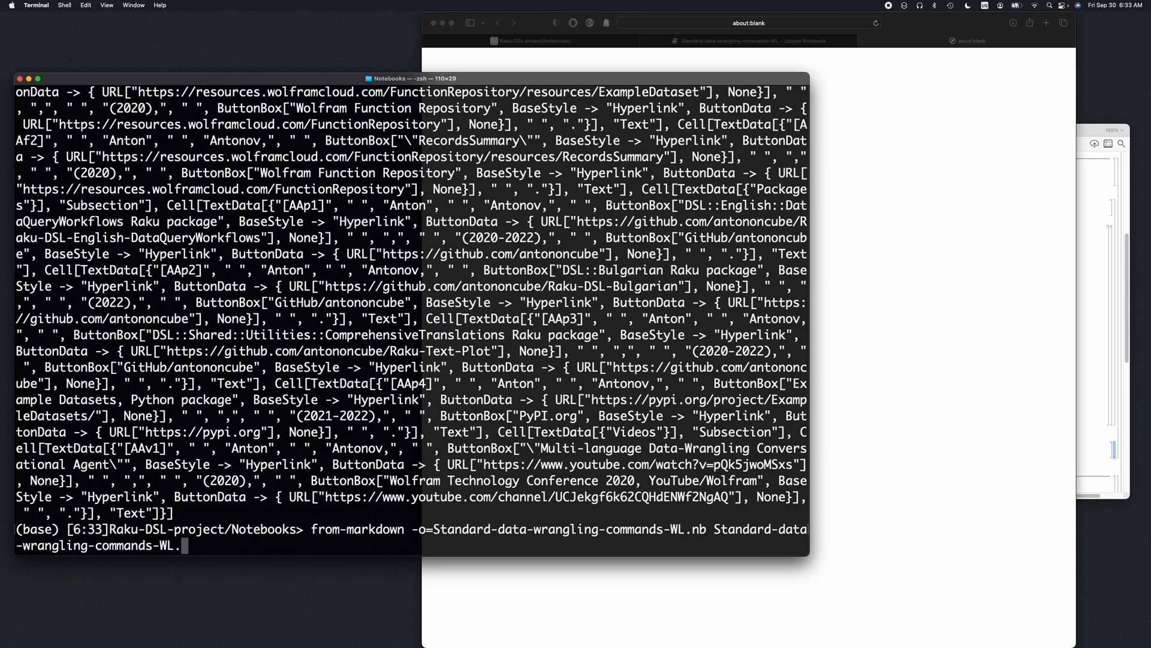
pyautogui.press('Return')
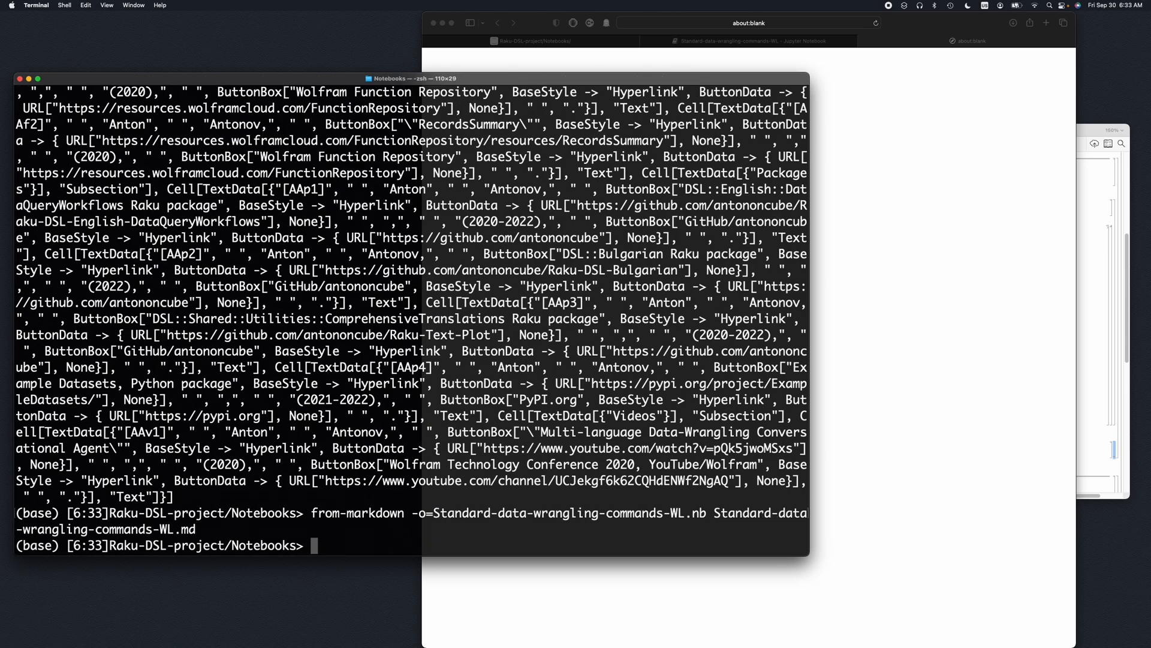
# Step: Open the new Standard-data-wrangling-commands-WL.nb notebook from Terminal
pyautogui.write('open')
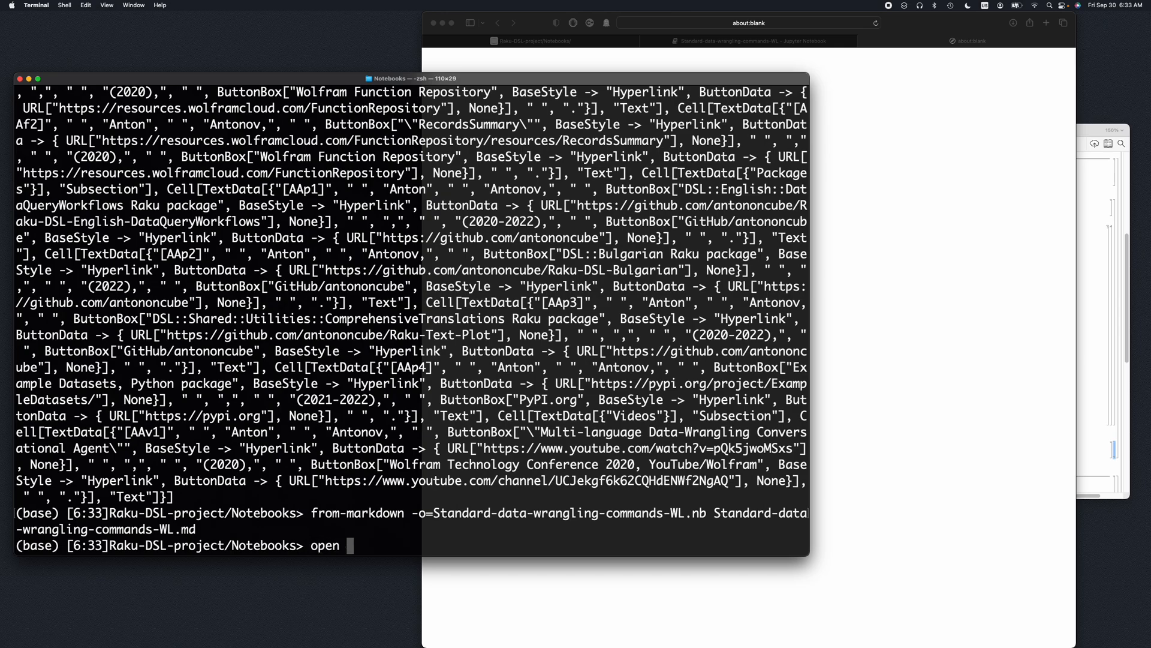
pyautogui.write('S')
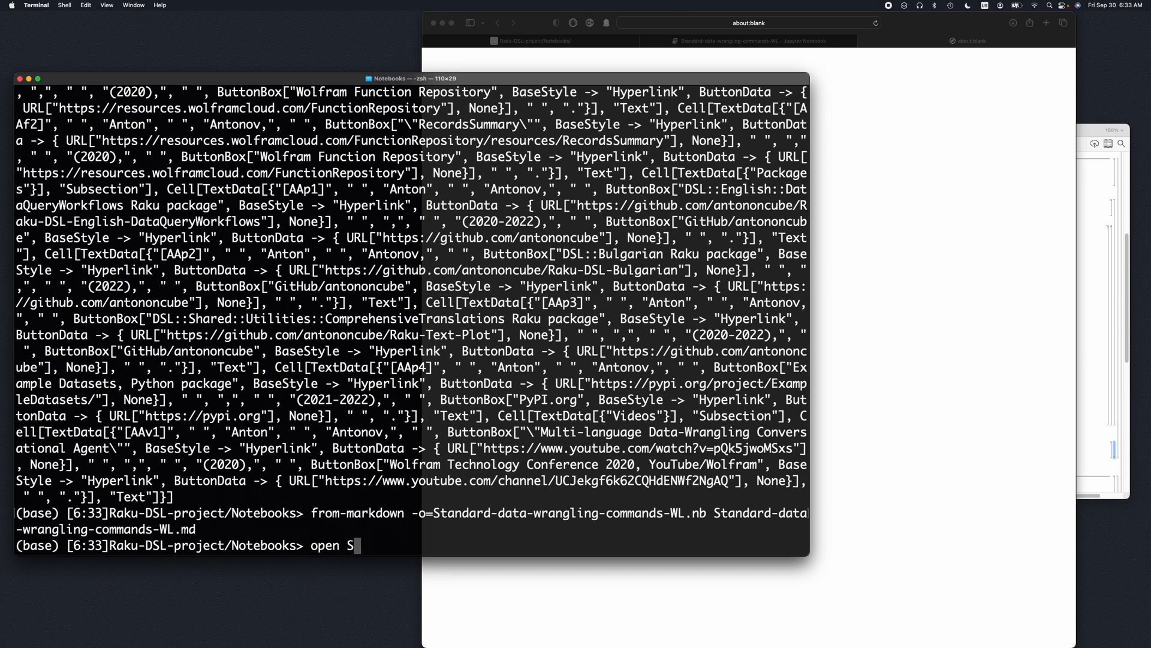
pyautogui.write('tandard-data-wrangling-commands-')
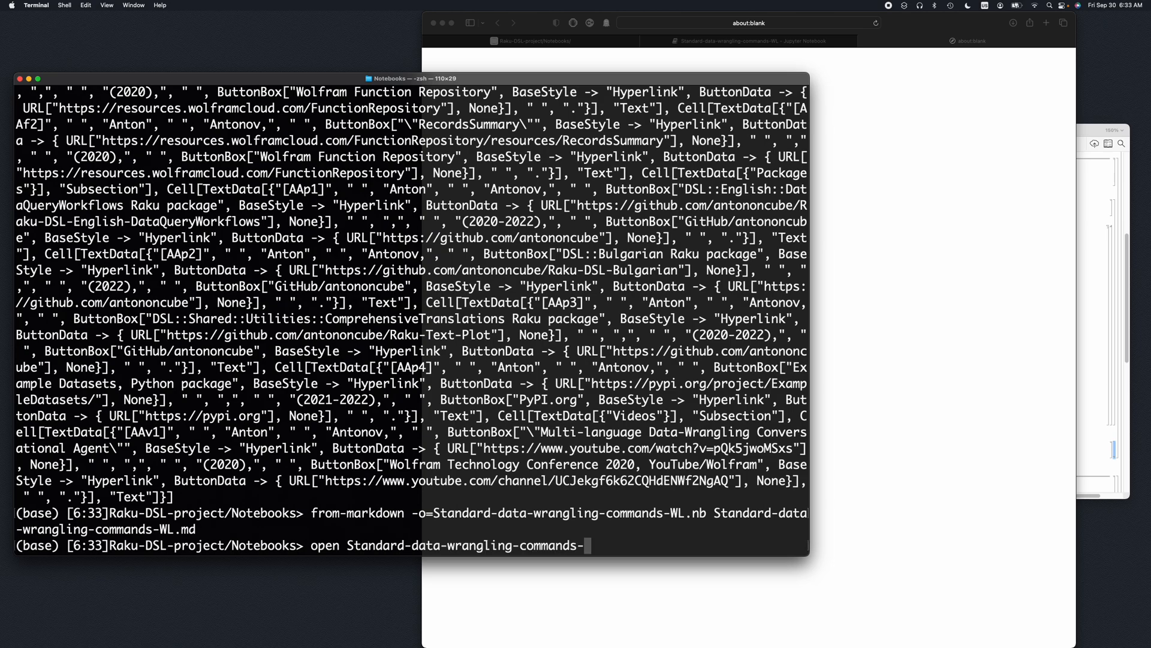
pyautogui.write('WL.')
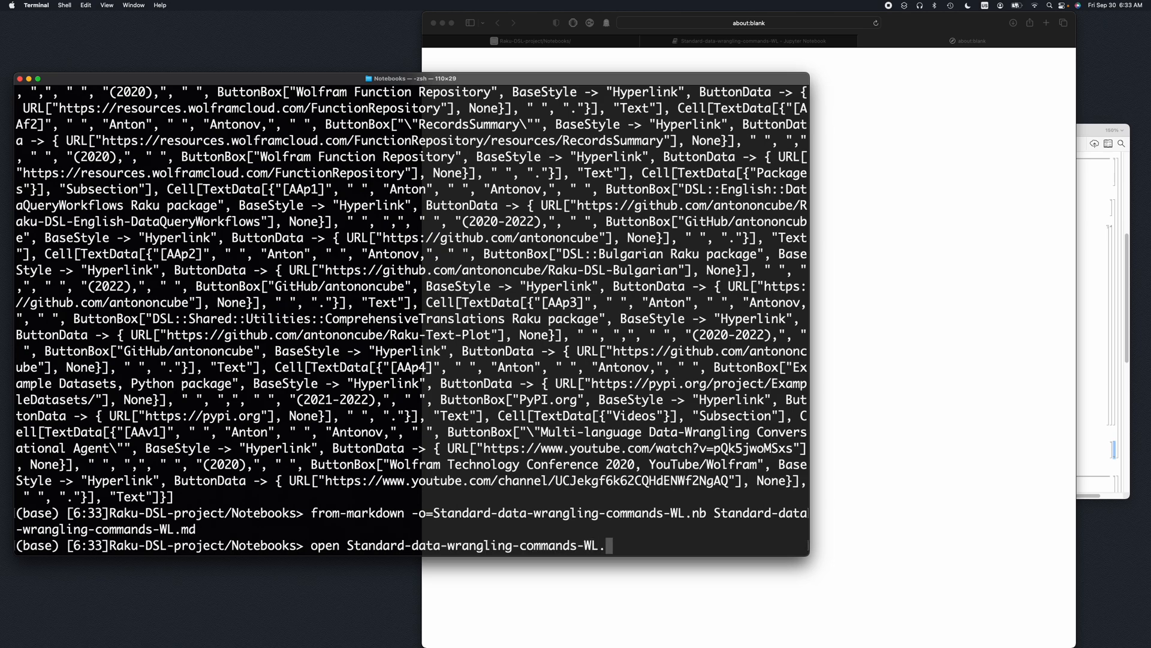
pyautogui.press('Return')
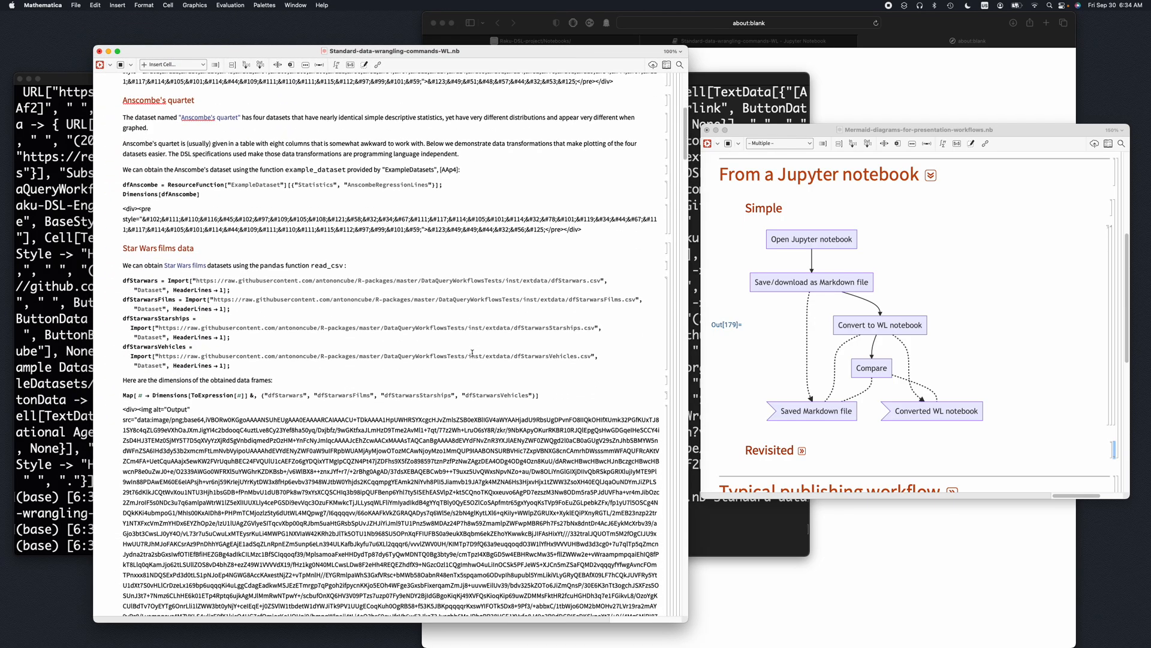
# Step: Scroll through the converted notebook's Setup, data-loading and external-session sections, then close it without saving
pyautogui.scroll(-3)
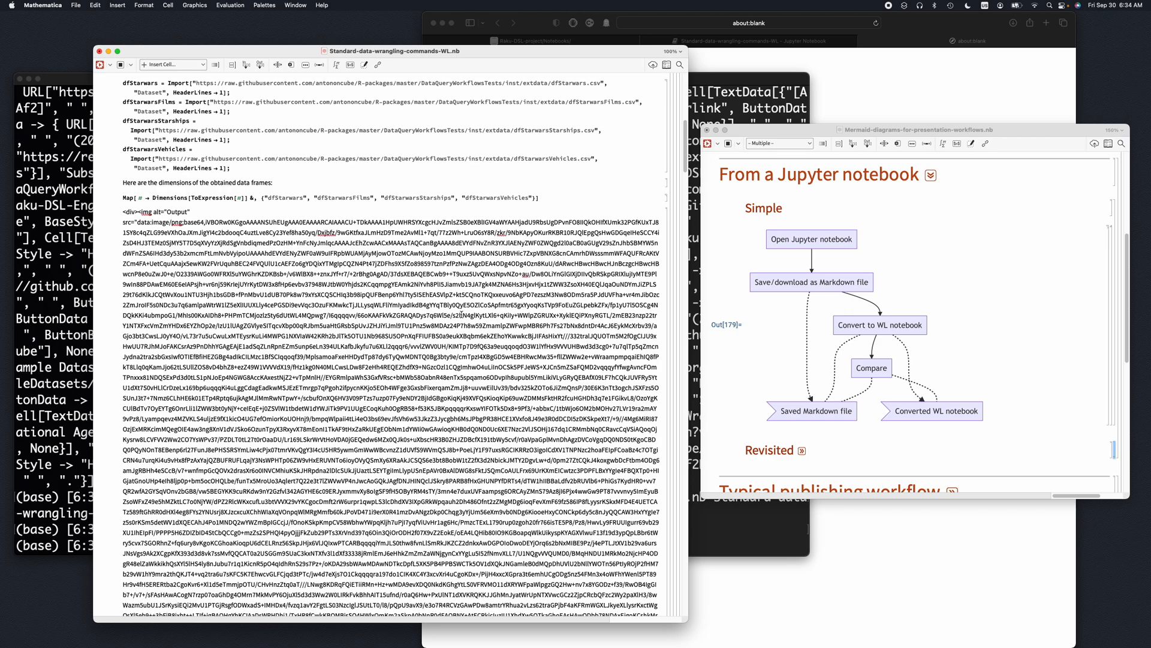
pyautogui.scroll(3)
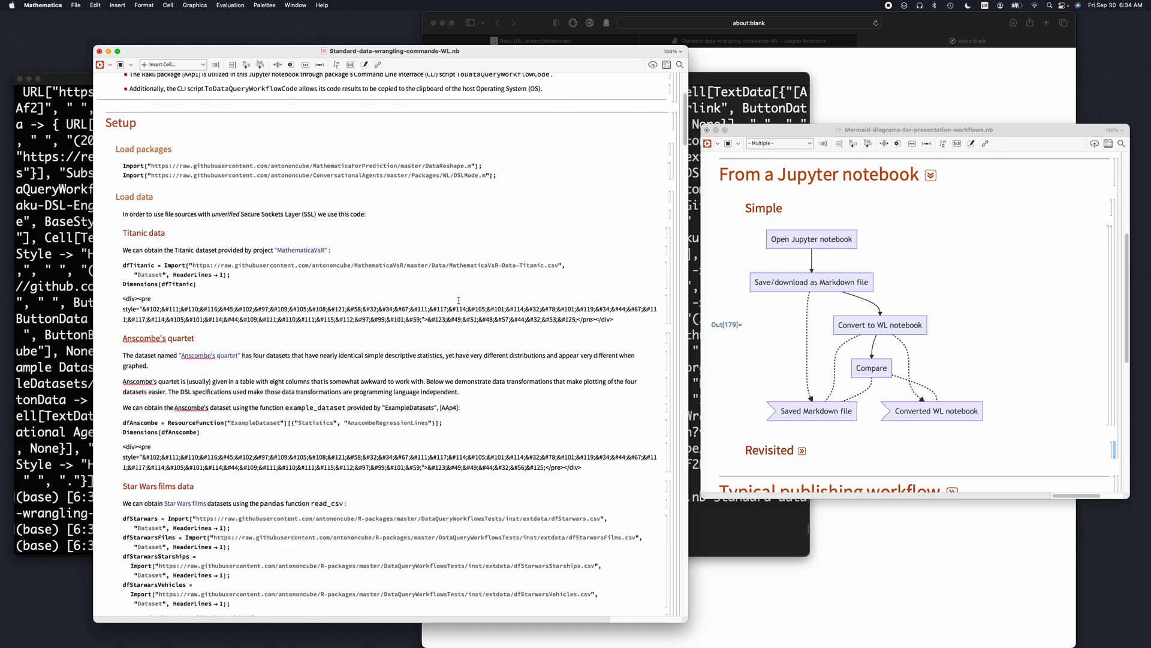
pyautogui.scroll(-3)
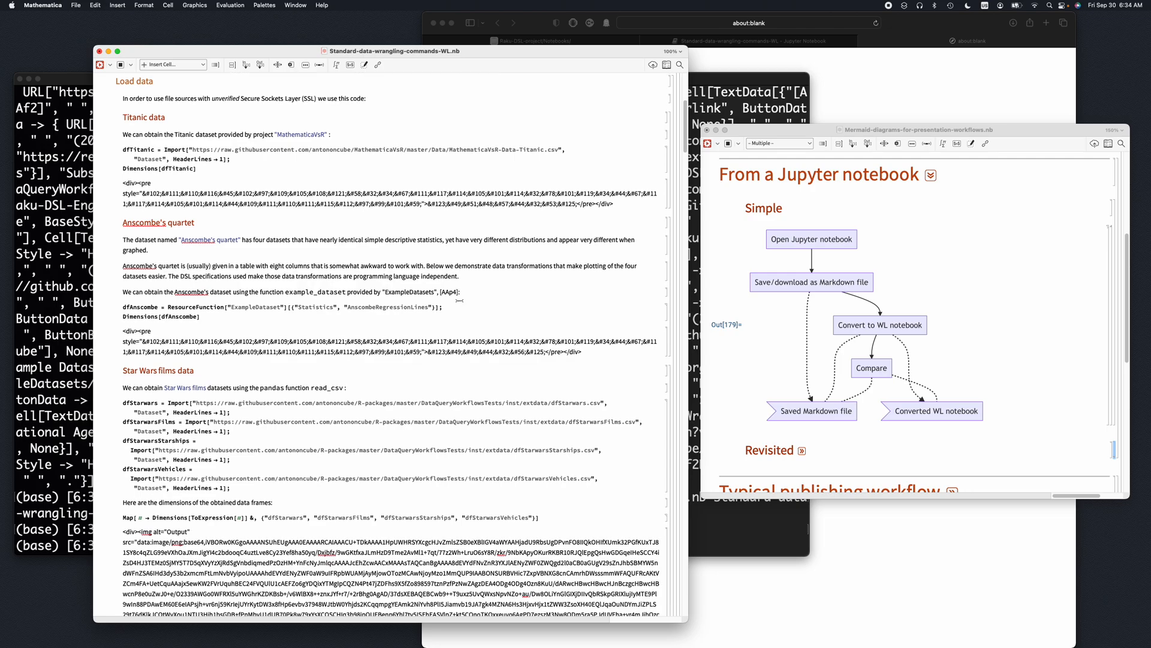
pyautogui.scroll(-3)
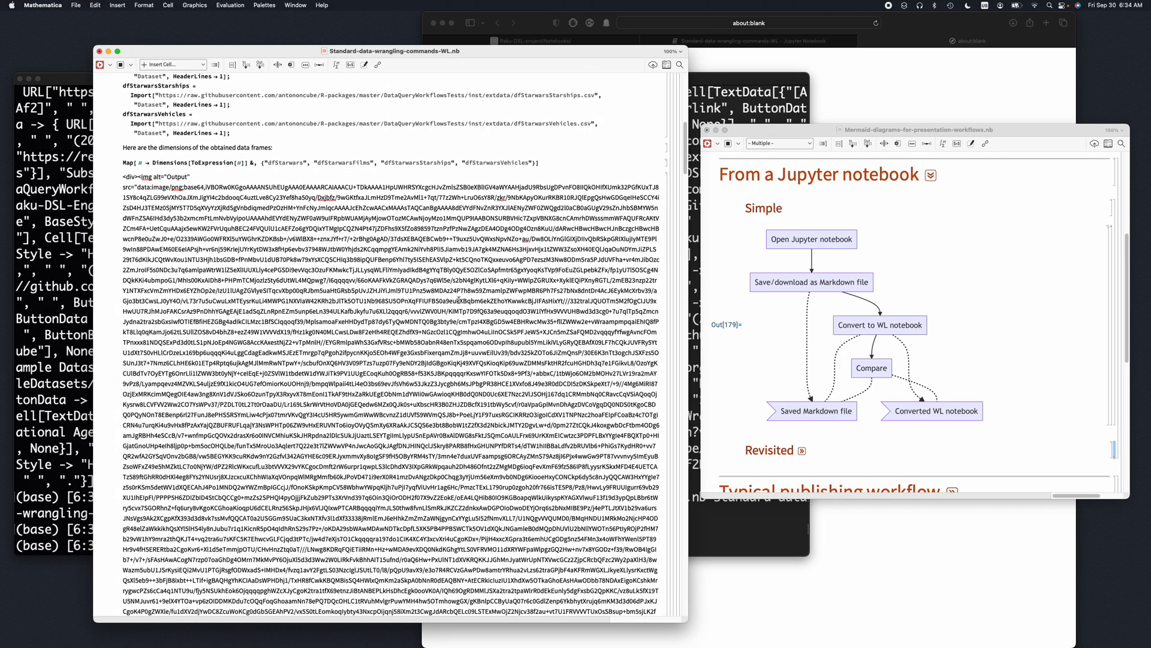
pyautogui.scroll(-3)
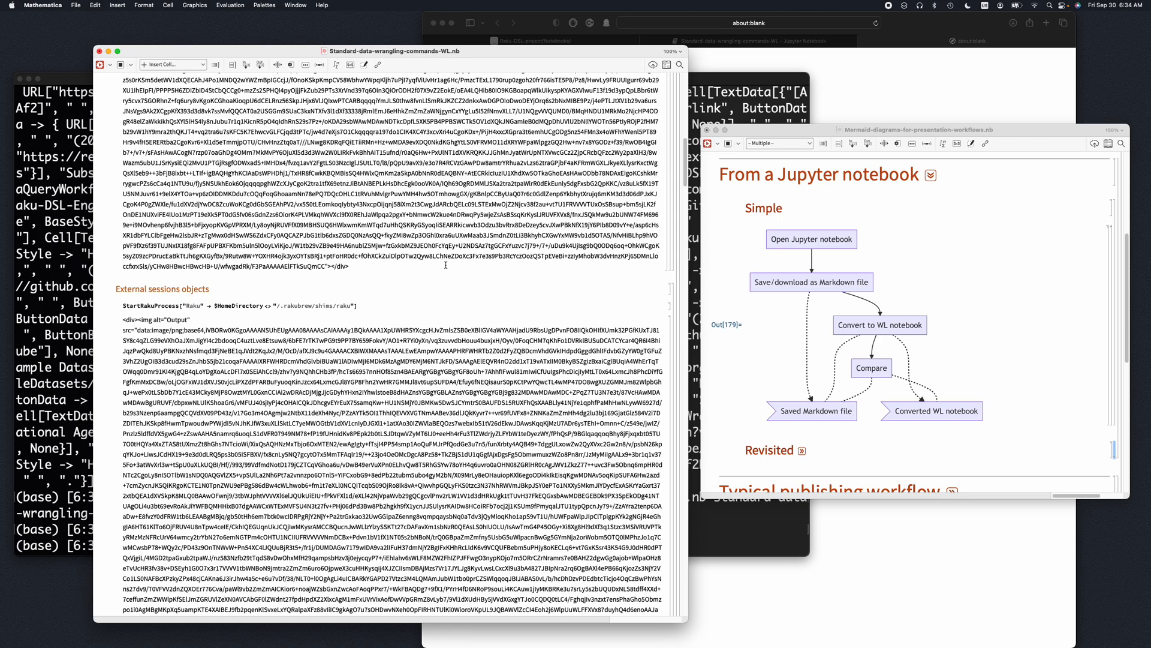
pyautogui.scroll(-3)
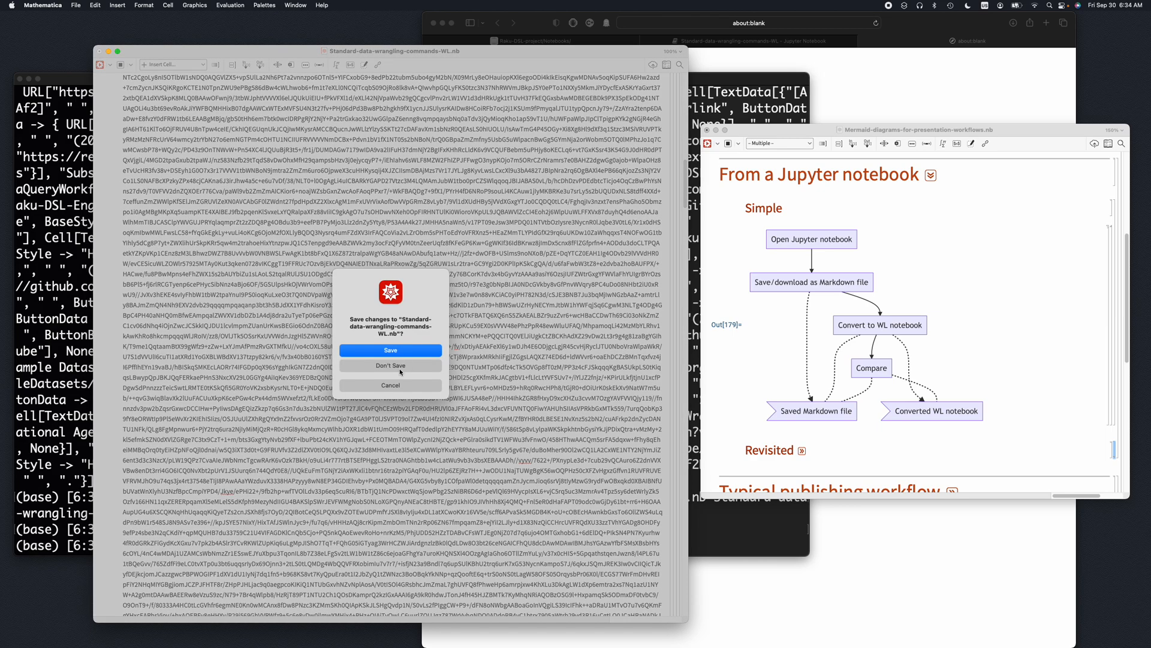
pyautogui.click(390, 365)
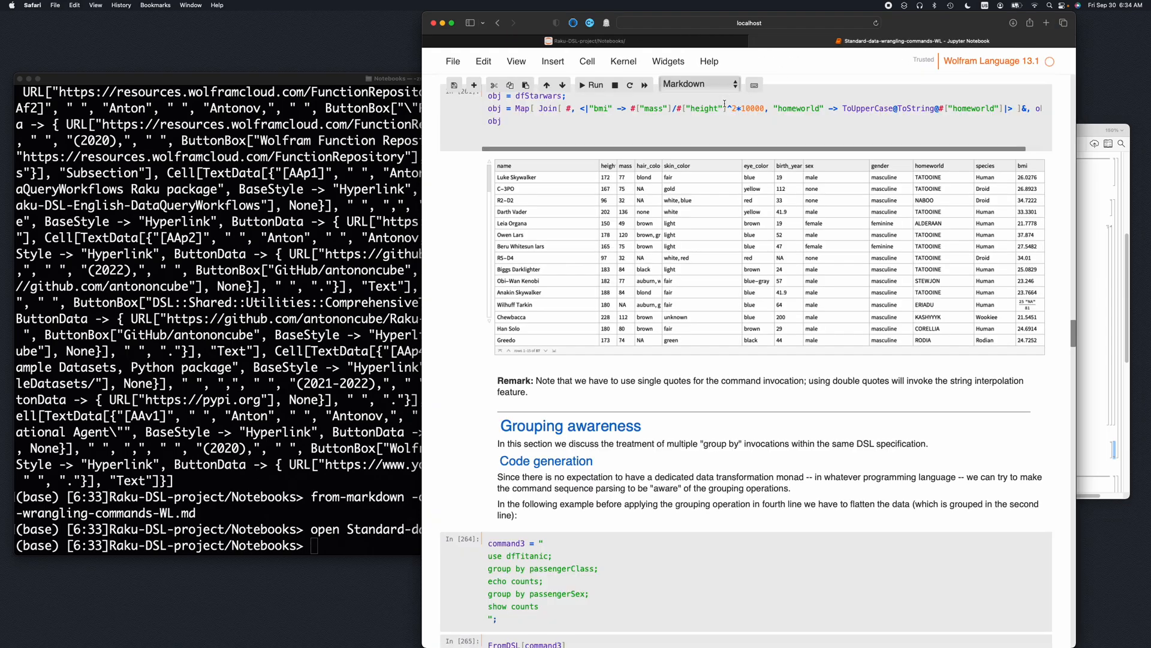
# Step: Restart the kernel to clear outputs and download the cleared notebook as Markdown (.md)
pyautogui.scroll(3)
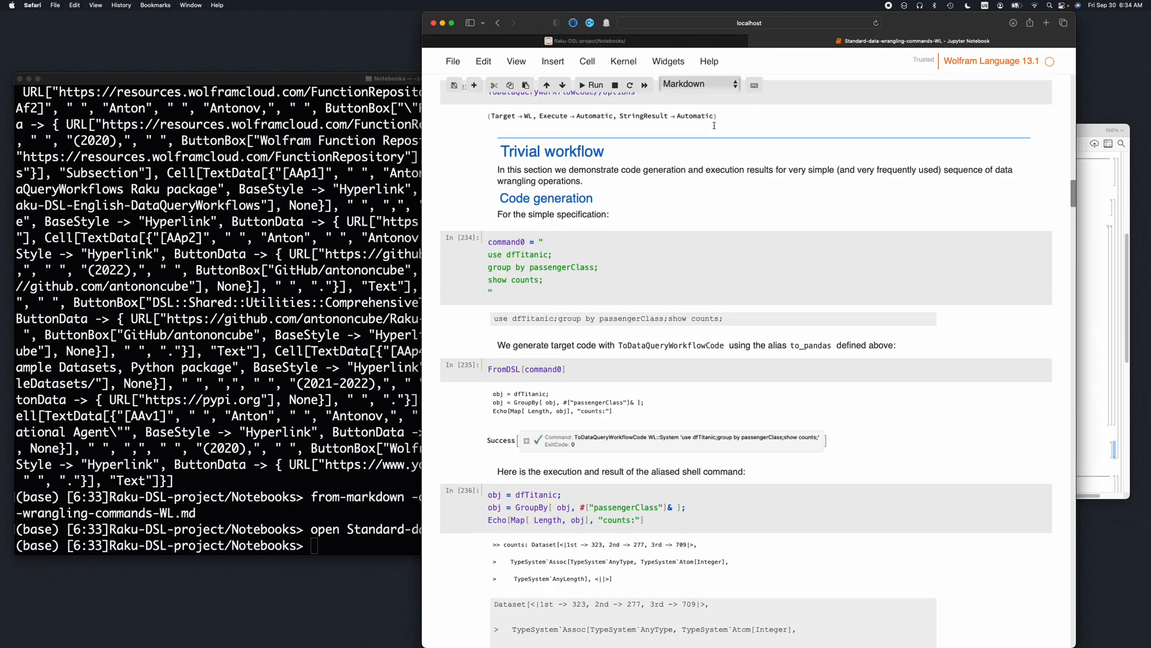
pyautogui.scroll(3)
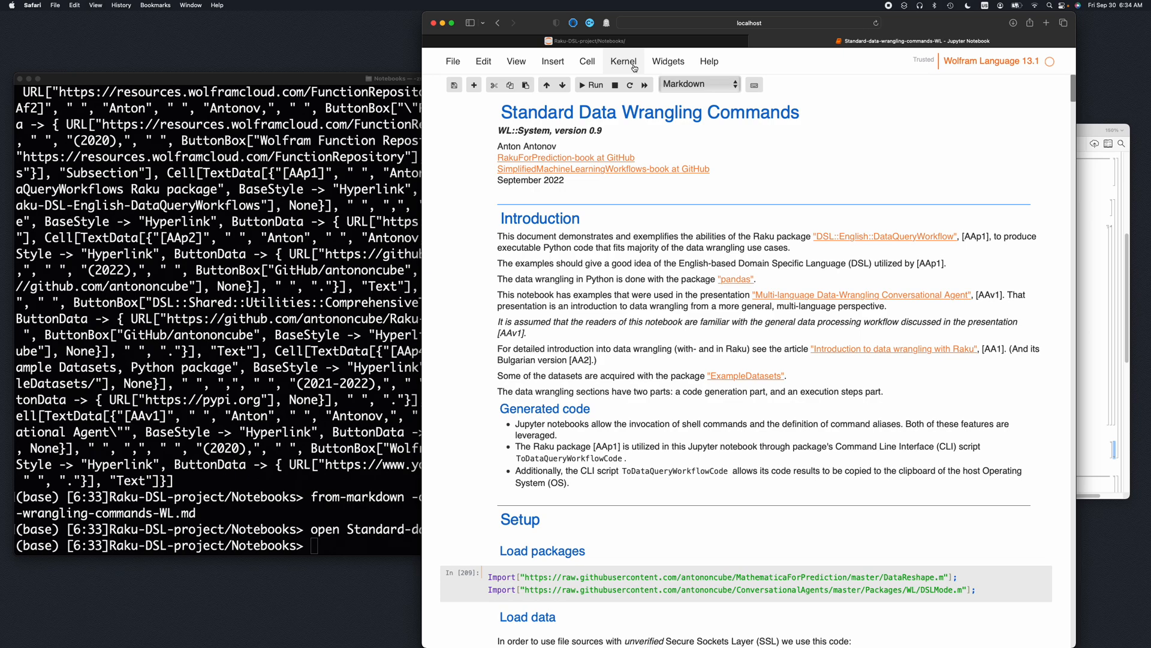
pyautogui.click(586, 62)
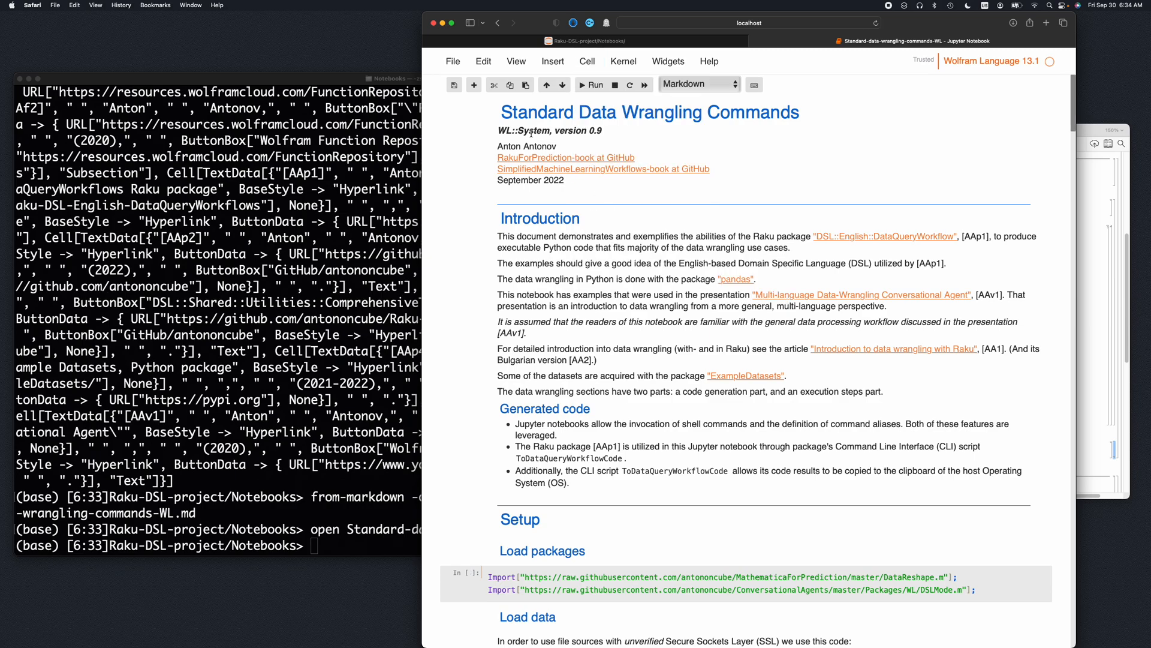
pyautogui.click(453, 61)
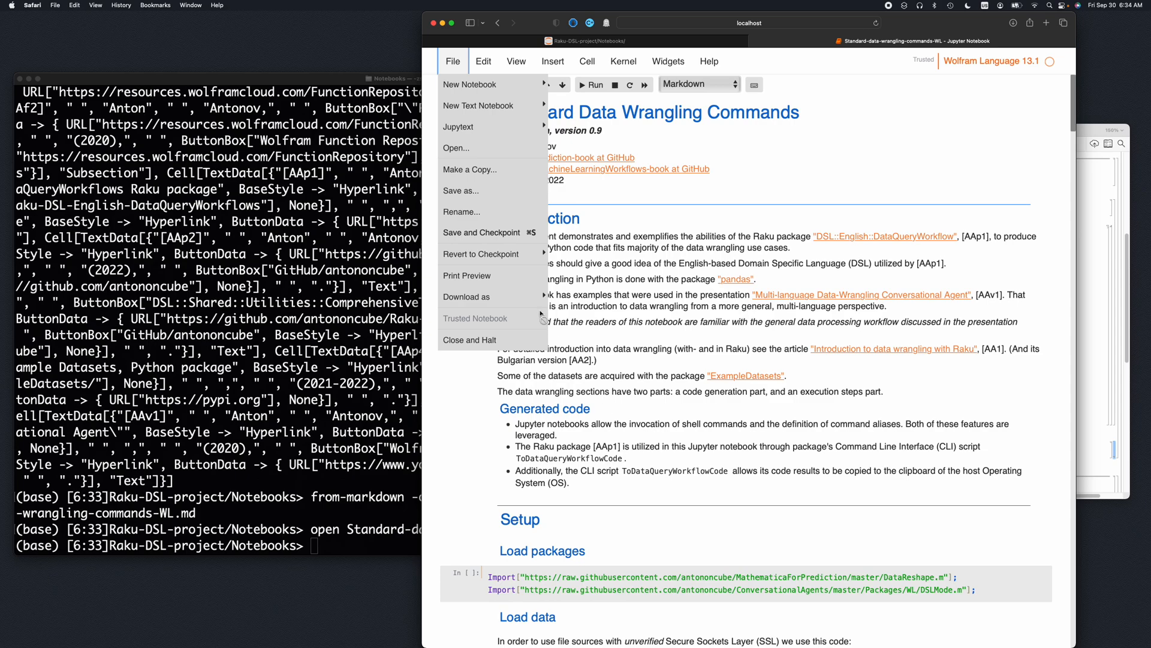
pyautogui.click(470, 297)
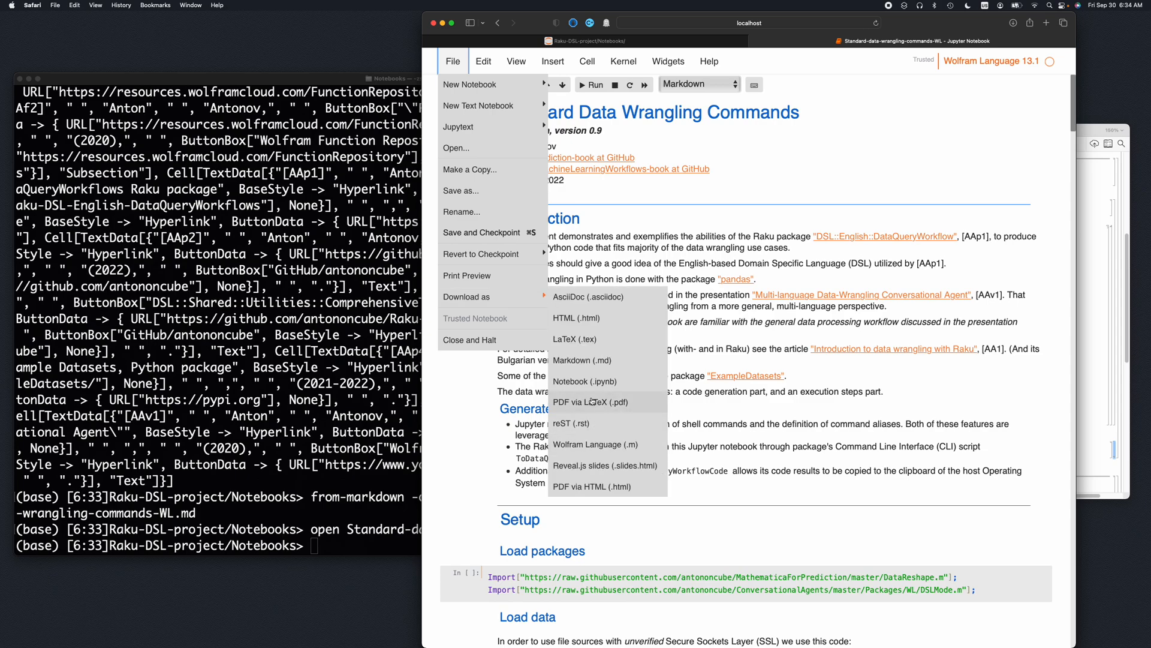
pyautogui.moveTo(581, 360)
pyautogui.write('from-markdown Standard-data-wrangling-commands-WL.md')
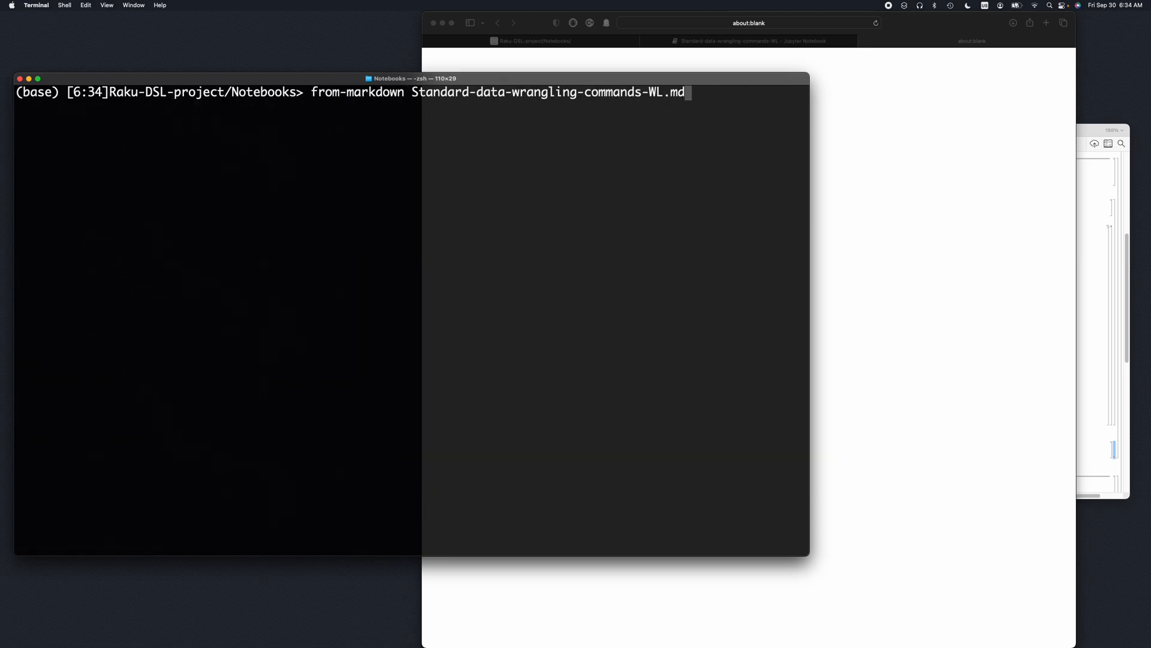
# Step: Move the re-downloaded Markdown file and convert it again to Standard-data-wrangling-commands-WL.nb
pyautogui.press('Return')
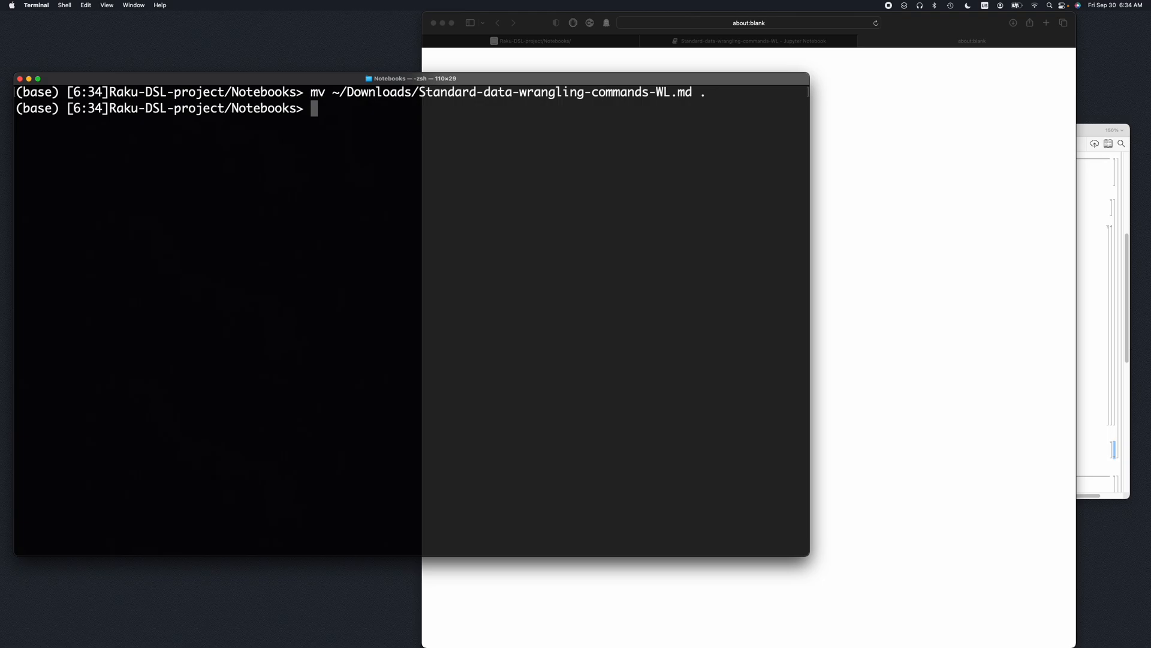
pyautogui.write('open Standard-data-wrangling-commands-WL.nb')
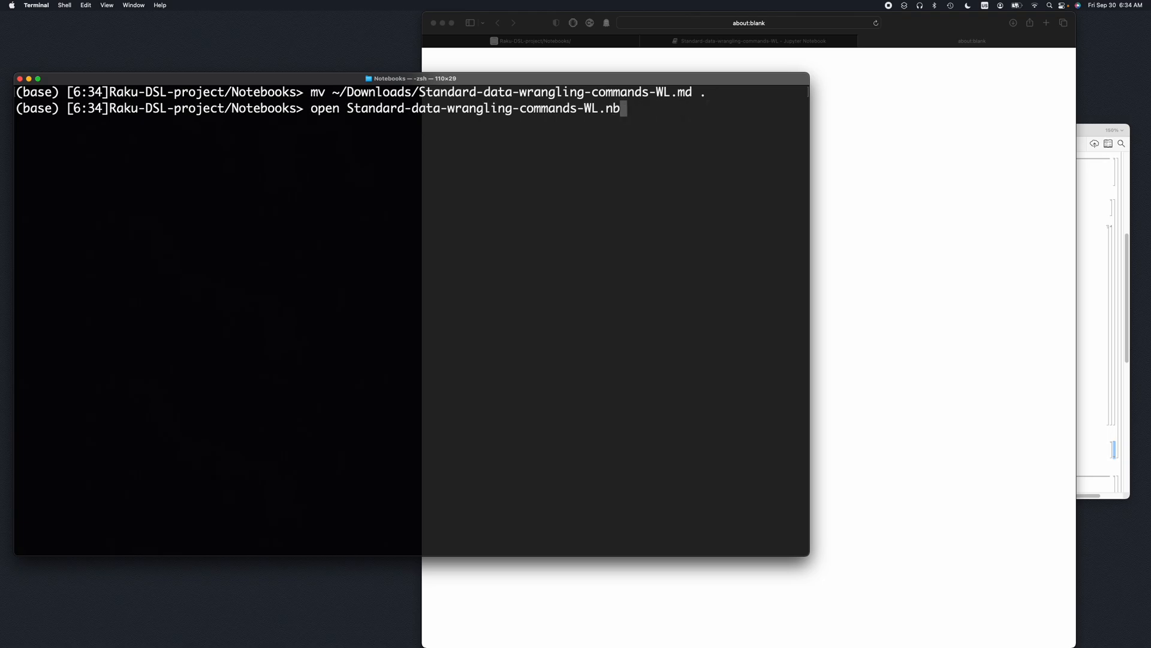
pyautogui.write('from-markdown -o=Standard-data-wrangling-commands-WL.nb Standard-data-wrangling-commands-WL.md')
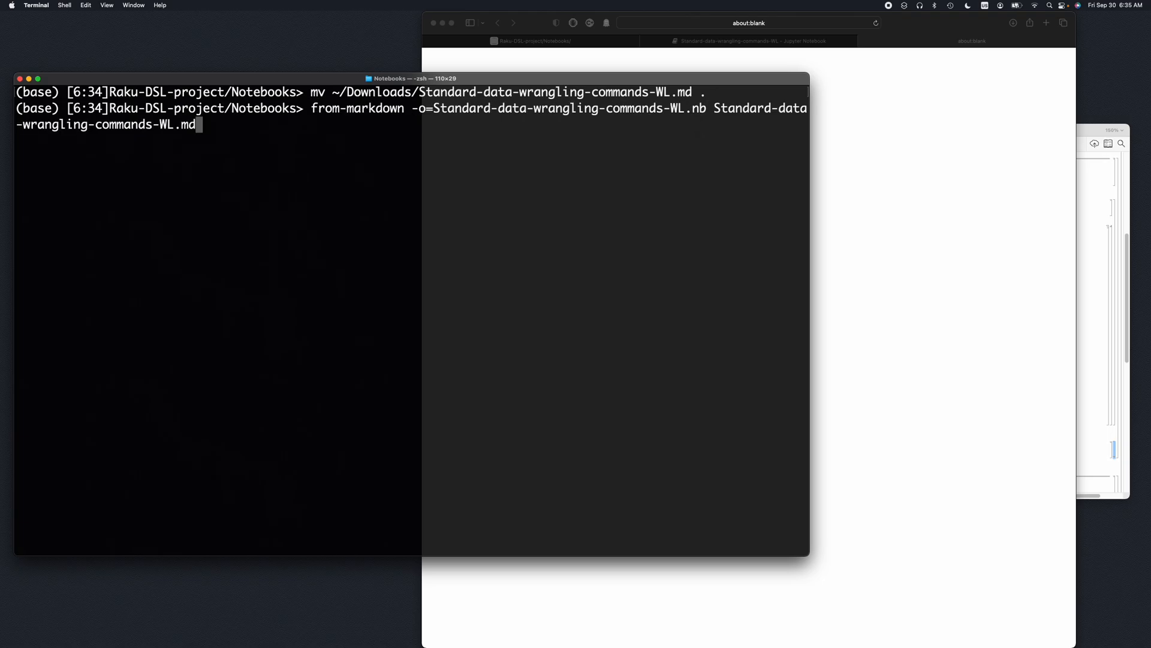
pyautogui.press('Return')
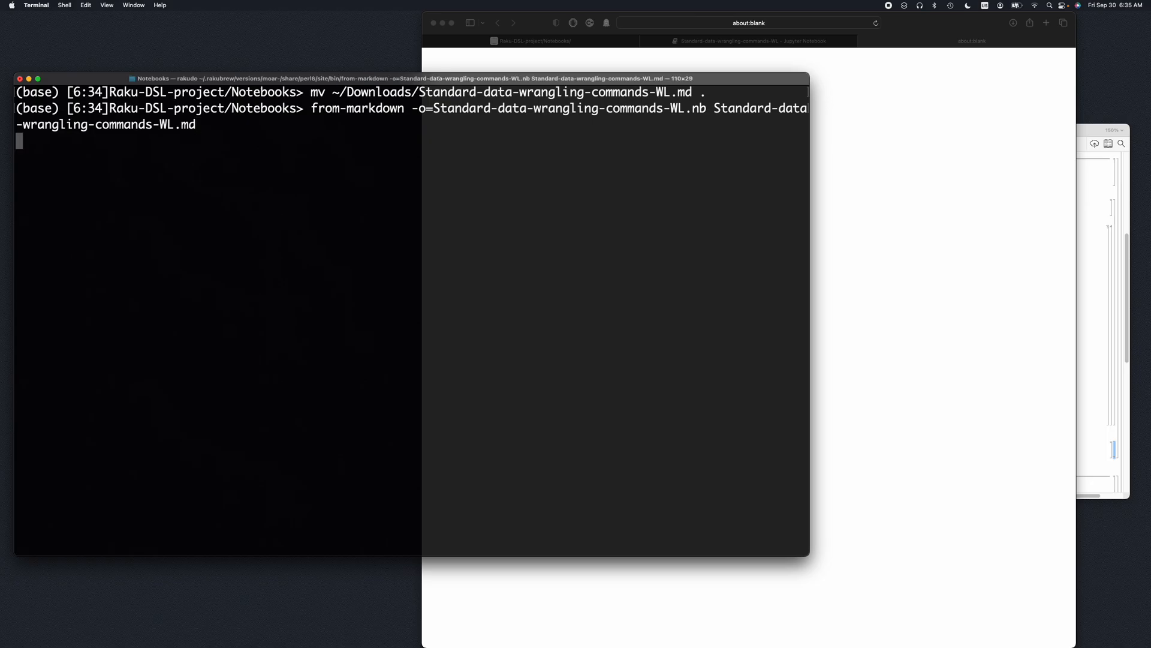
# Step: Open the converted Standard-data-wrangling-commands-WL.nb in Mathematica
pyautogui.write('open Standard-data-wrangling-commands-WL.nb')
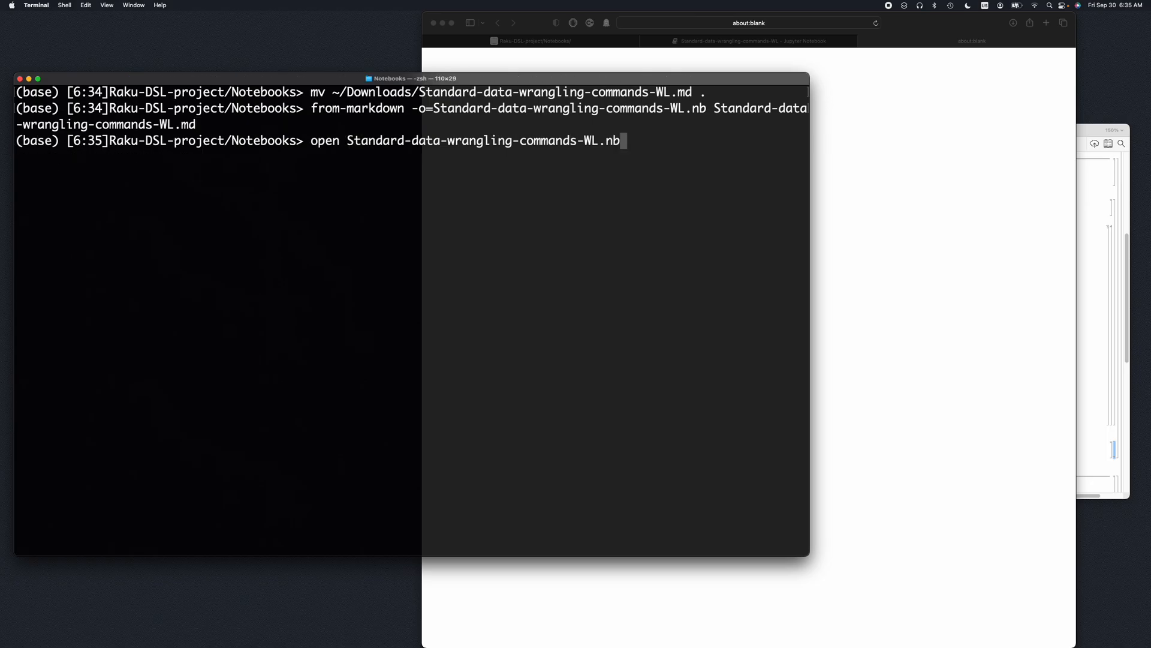
pyautogui.press('Return')
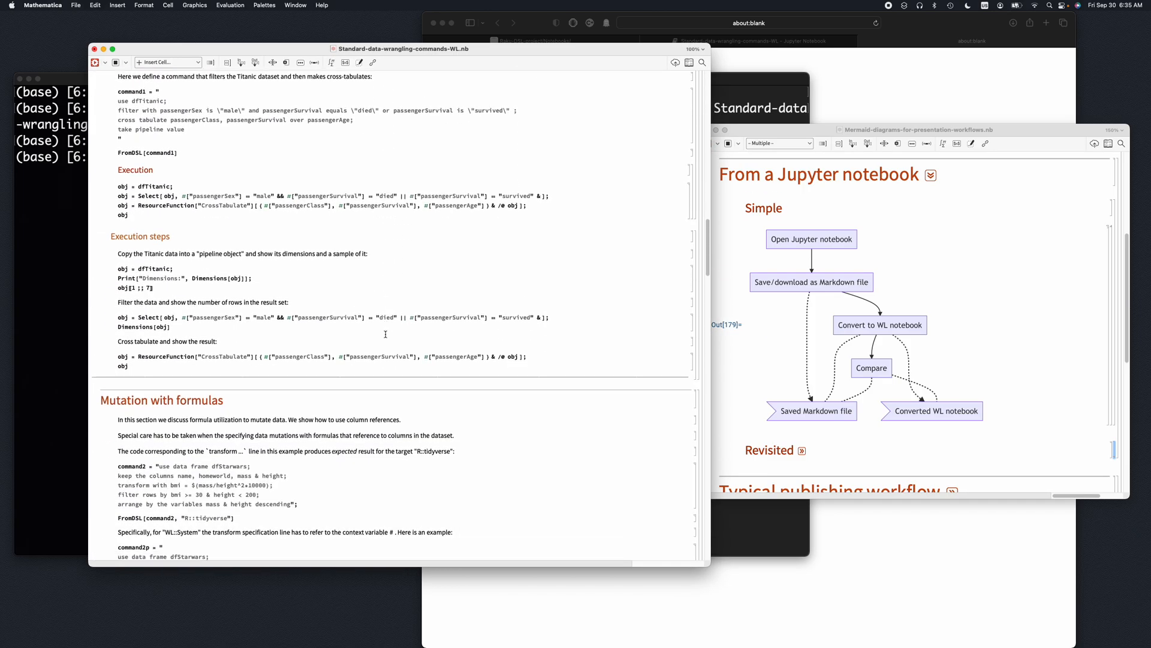
# Step: Scroll through the evaluating notebook as outputs like dataset dimensions appear under the code cells
pyautogui.scroll(-3)
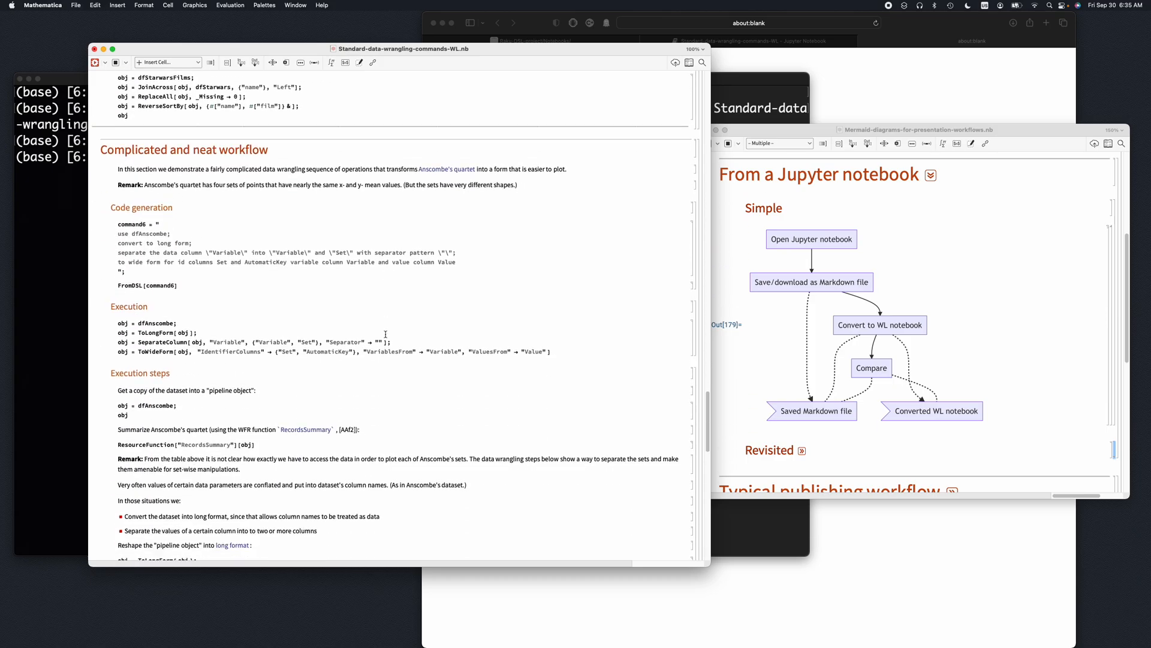
pyautogui.scroll(-3)
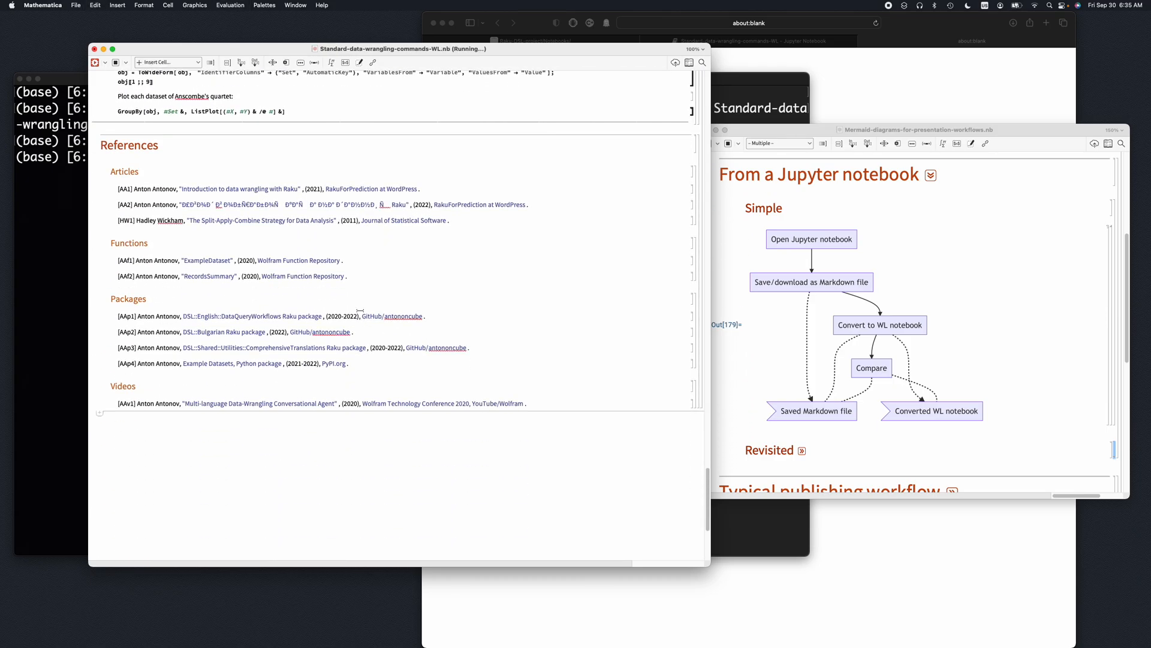
pyautogui.scroll(3)
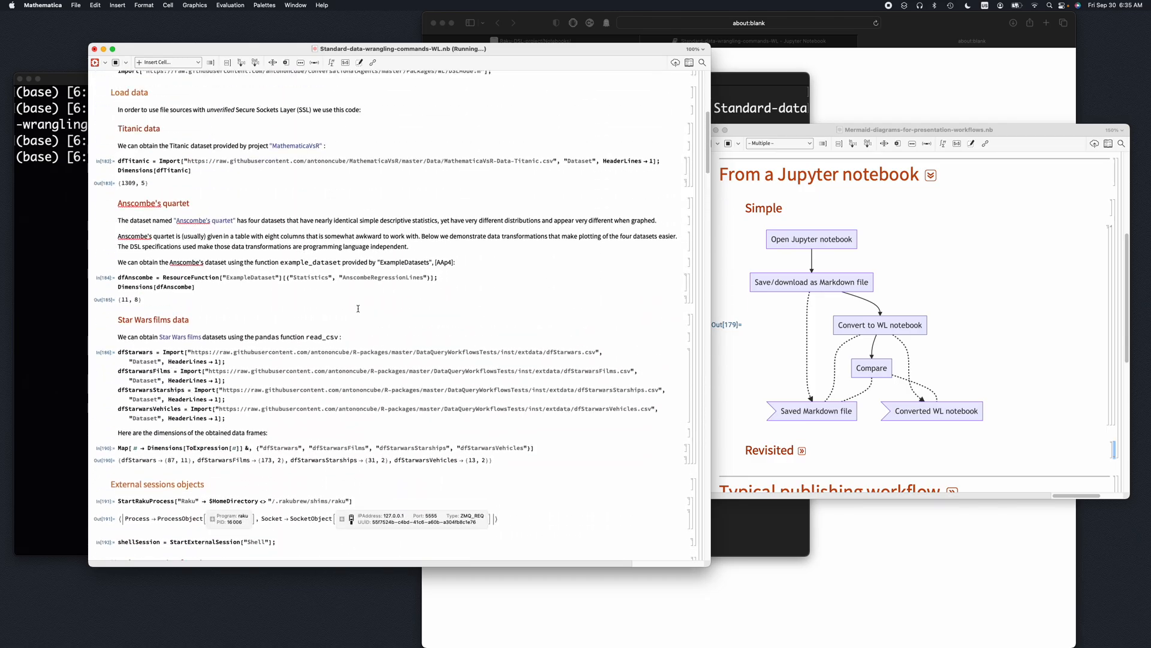
pyautogui.scroll(-3)
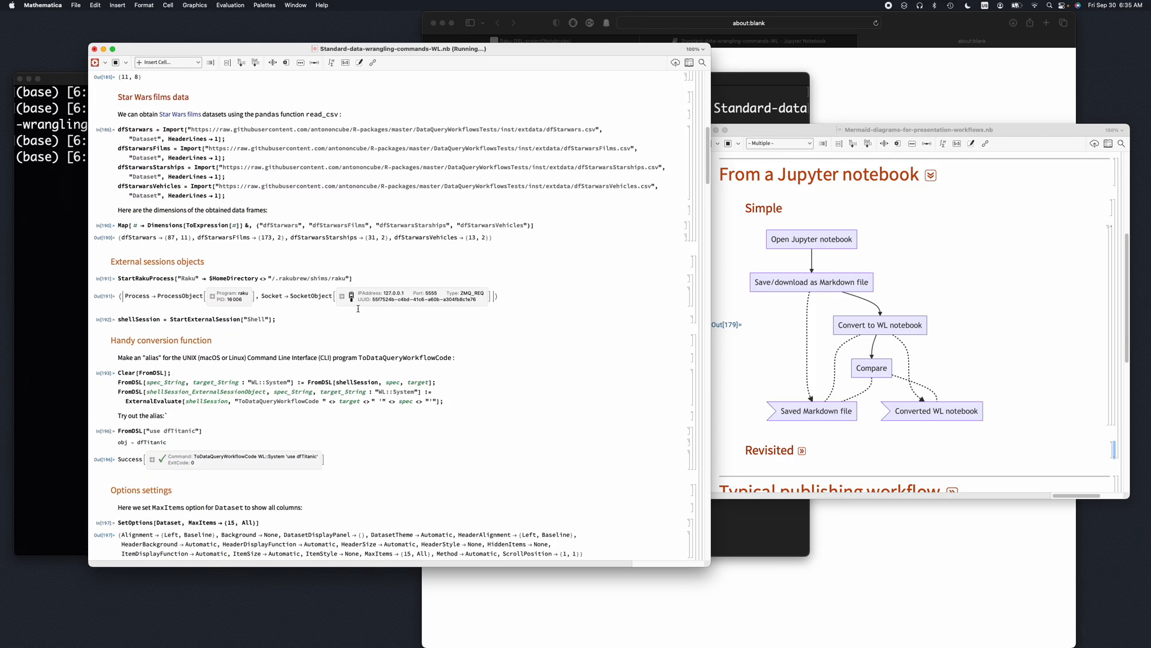
pyautogui.scroll(-3)
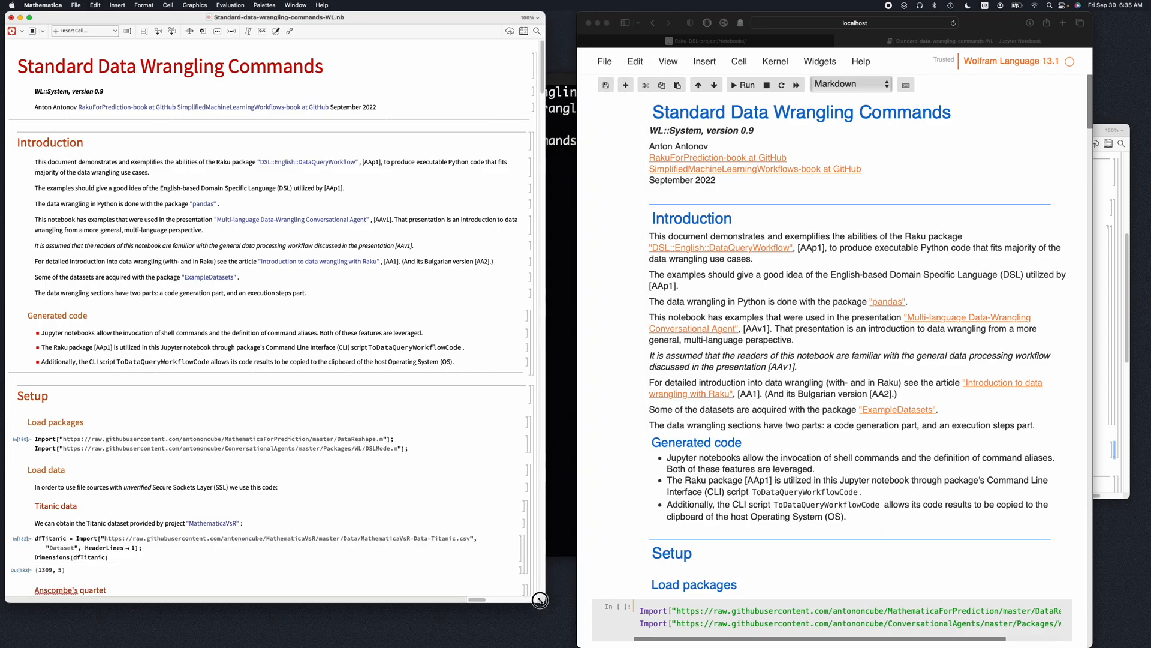
# Step: Follow the SimplifiedMachineLearningWorkflows-book GitHub link, return to Jupyter, and scroll the converted notebook to the Titanic results
pyautogui.click(74, 106)
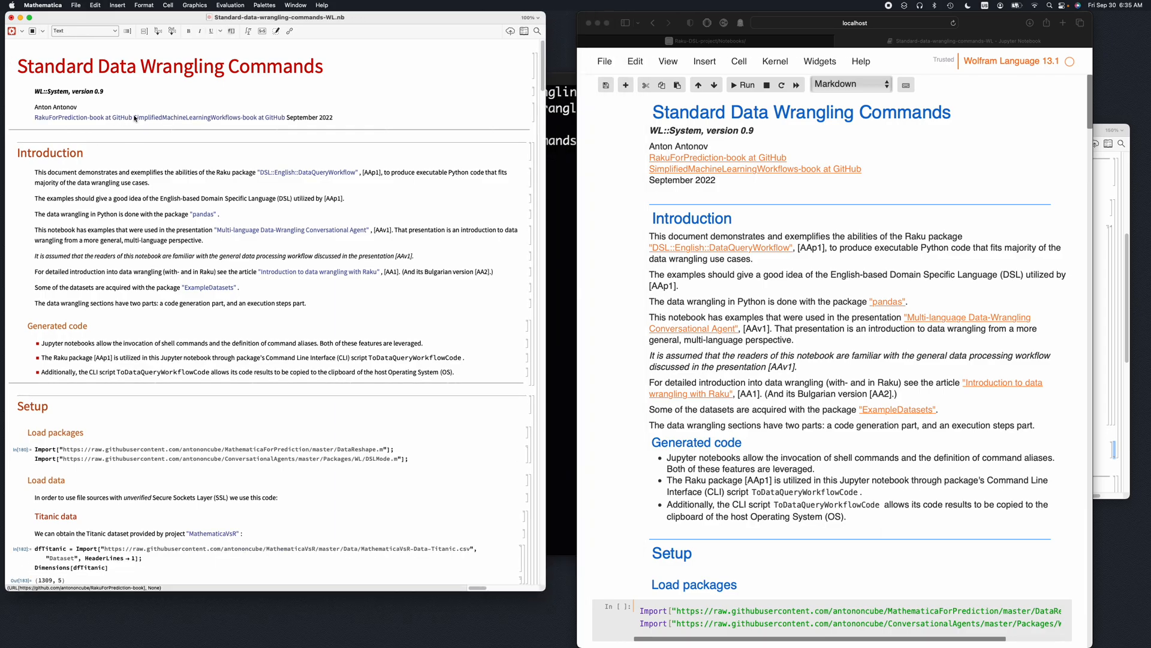
pyautogui.click(207, 117)
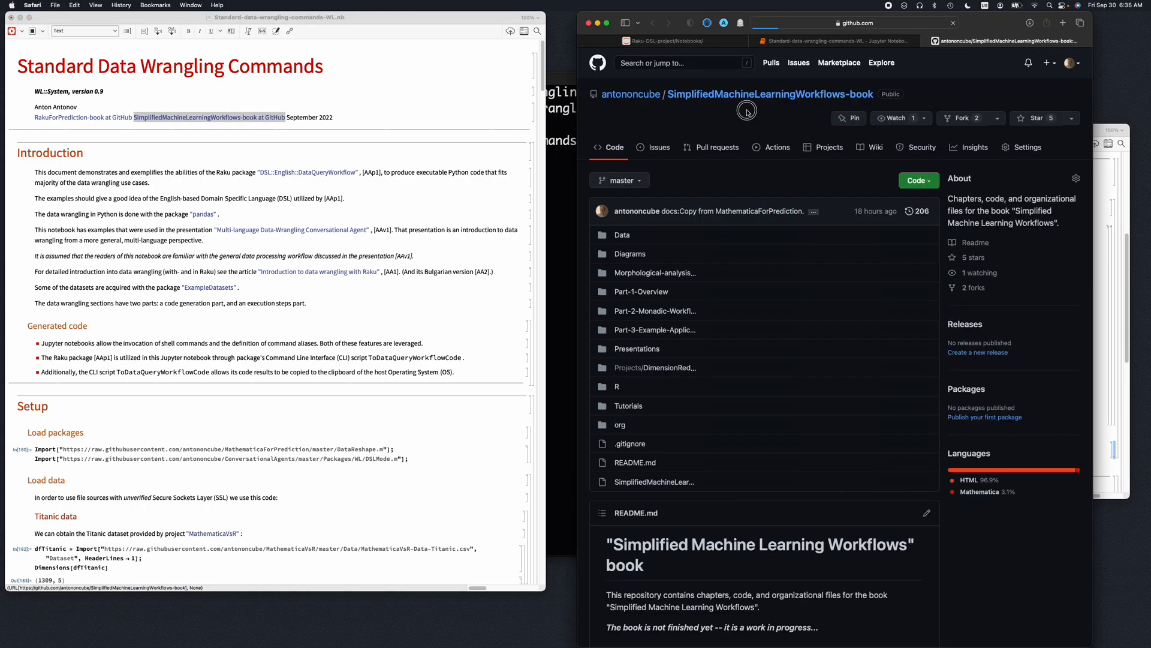
pyautogui.click(836, 41)
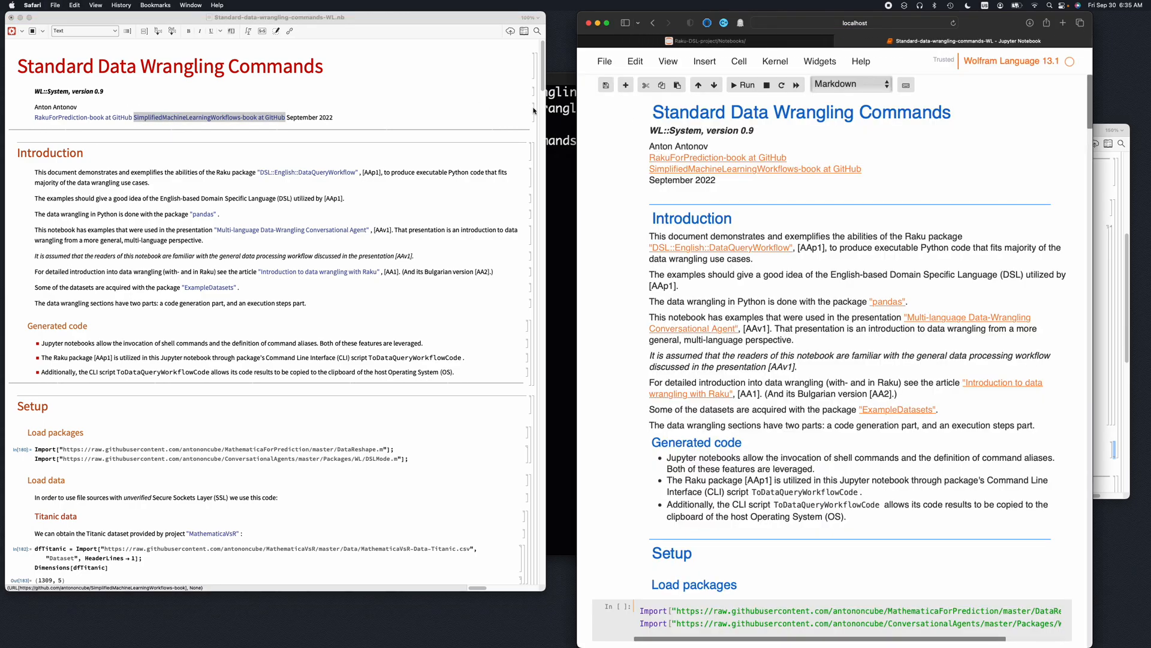
pyautogui.click(381, 202)
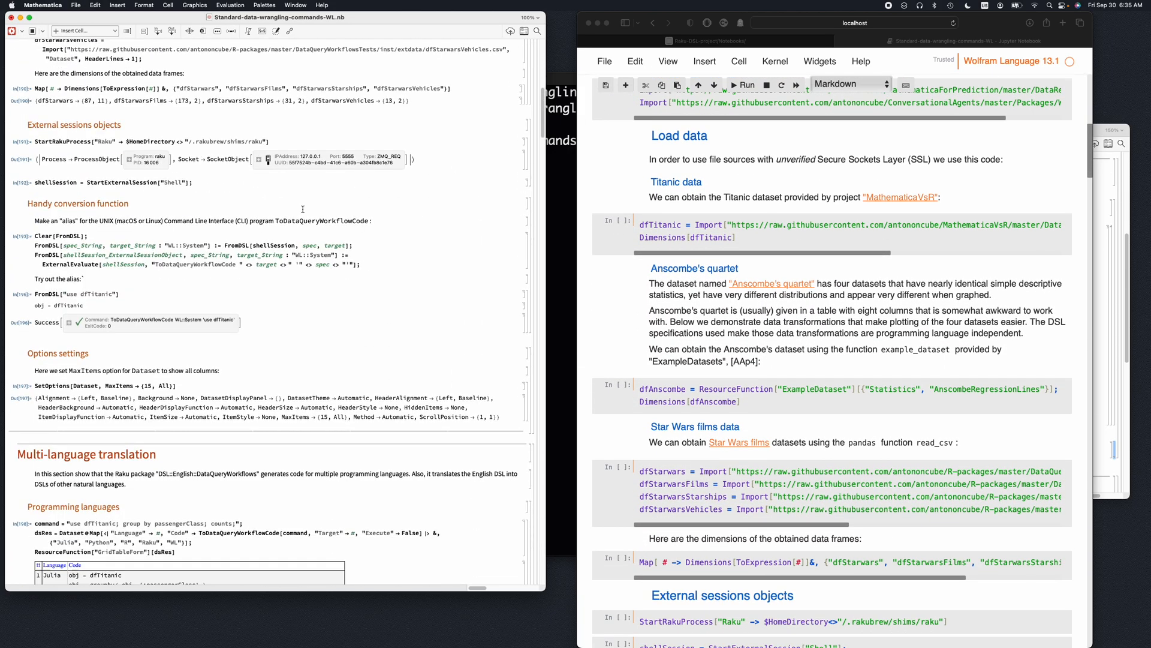
pyautogui.scroll(-3)
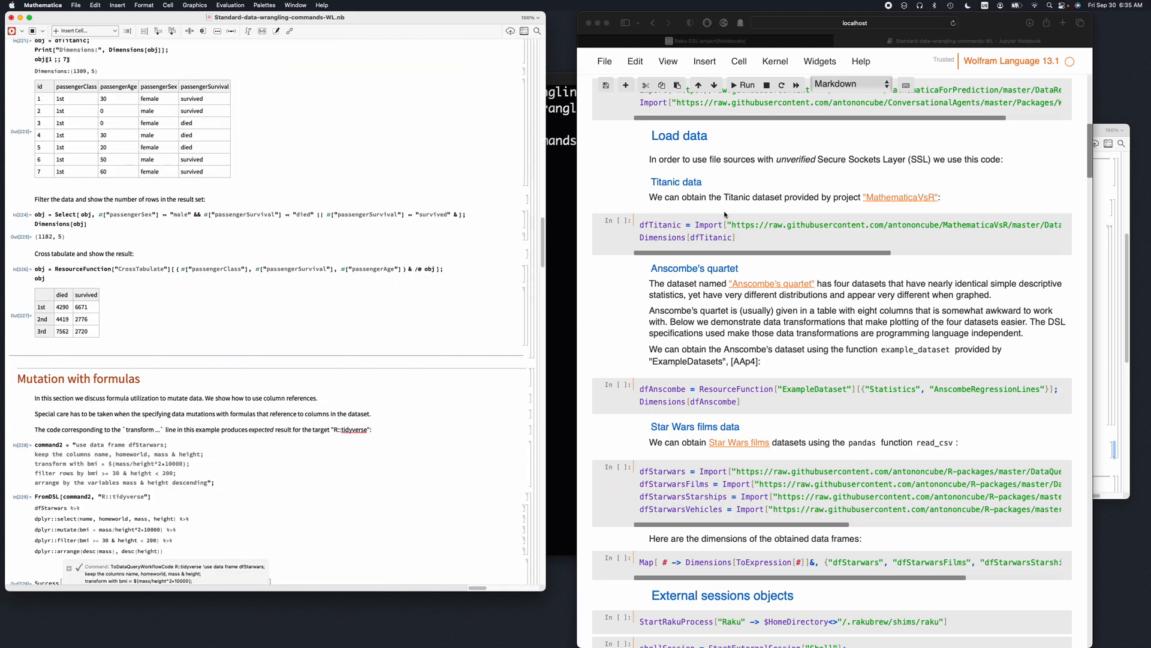
pyautogui.scroll(-3)
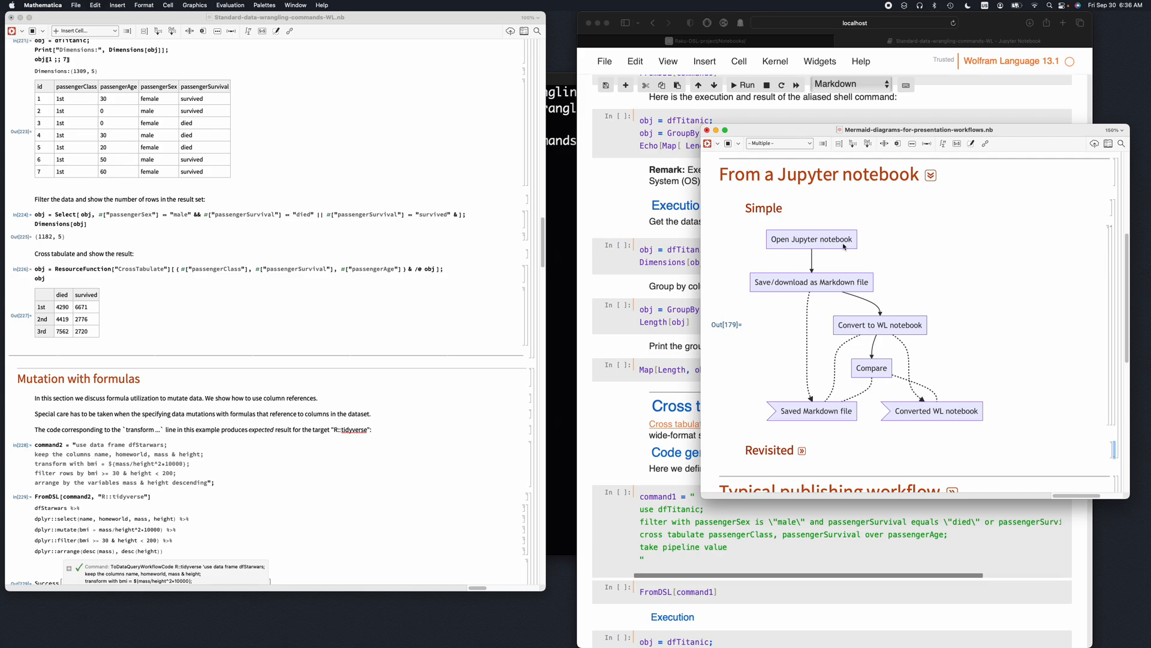
# Step: Scroll the workflow diagrams notebook down to the Revisited flowchart with its Good enough? loop
pyautogui.scroll(-3)
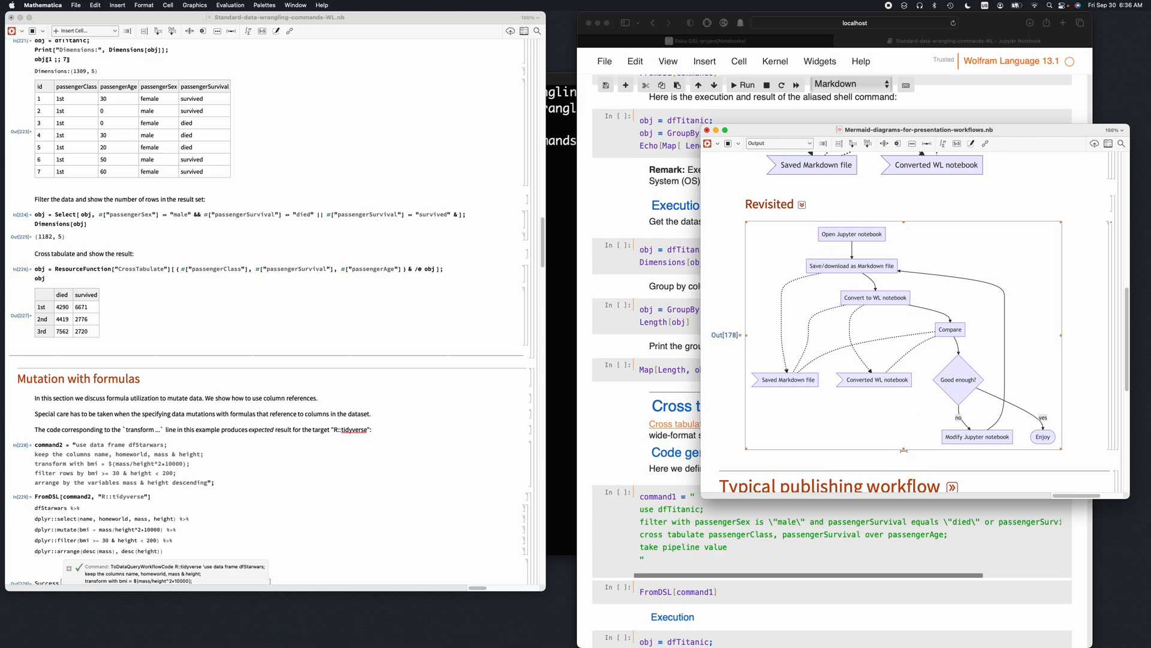
pyautogui.scroll(-3)
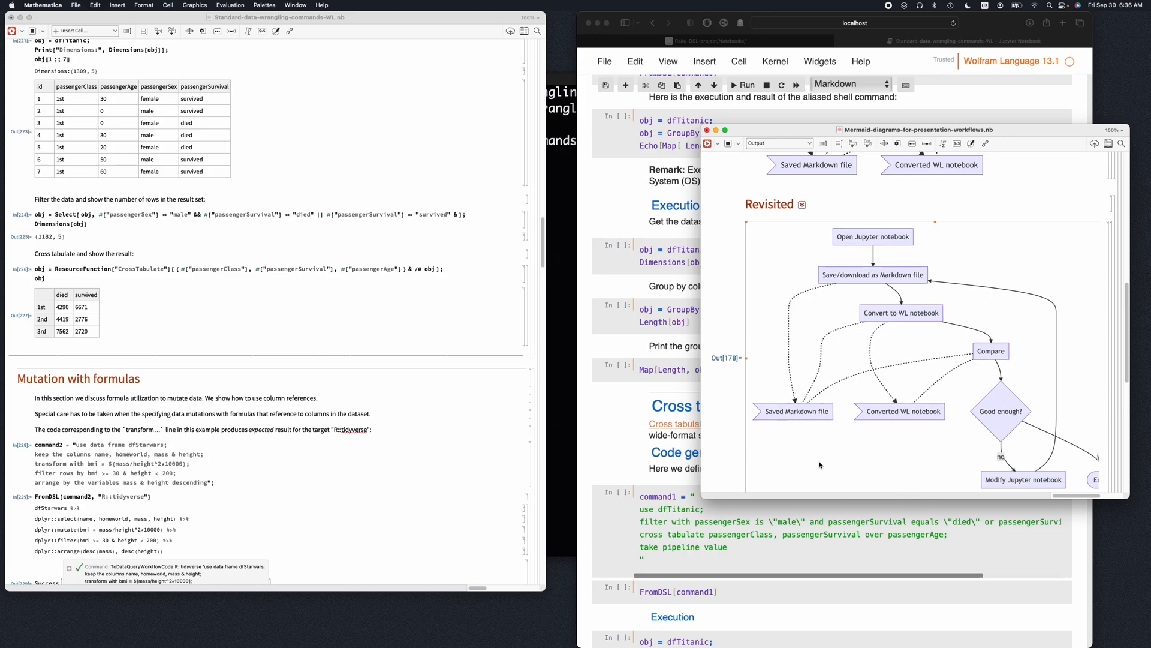
pyautogui.scroll(-3)
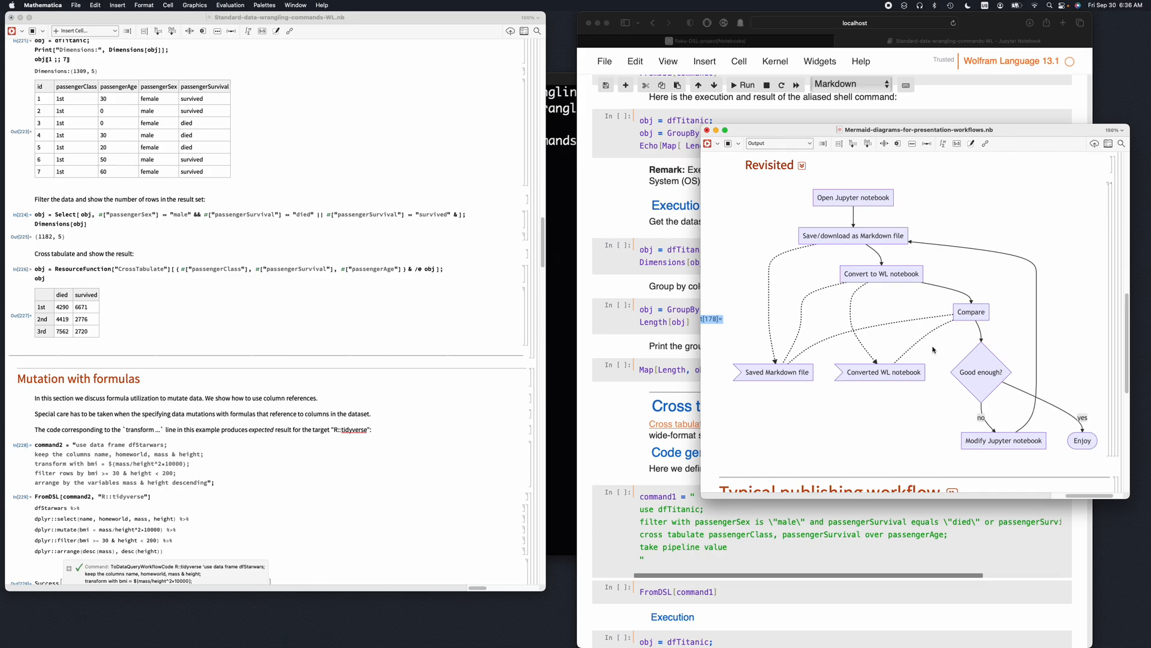
pyautogui.moveTo(708, 192)
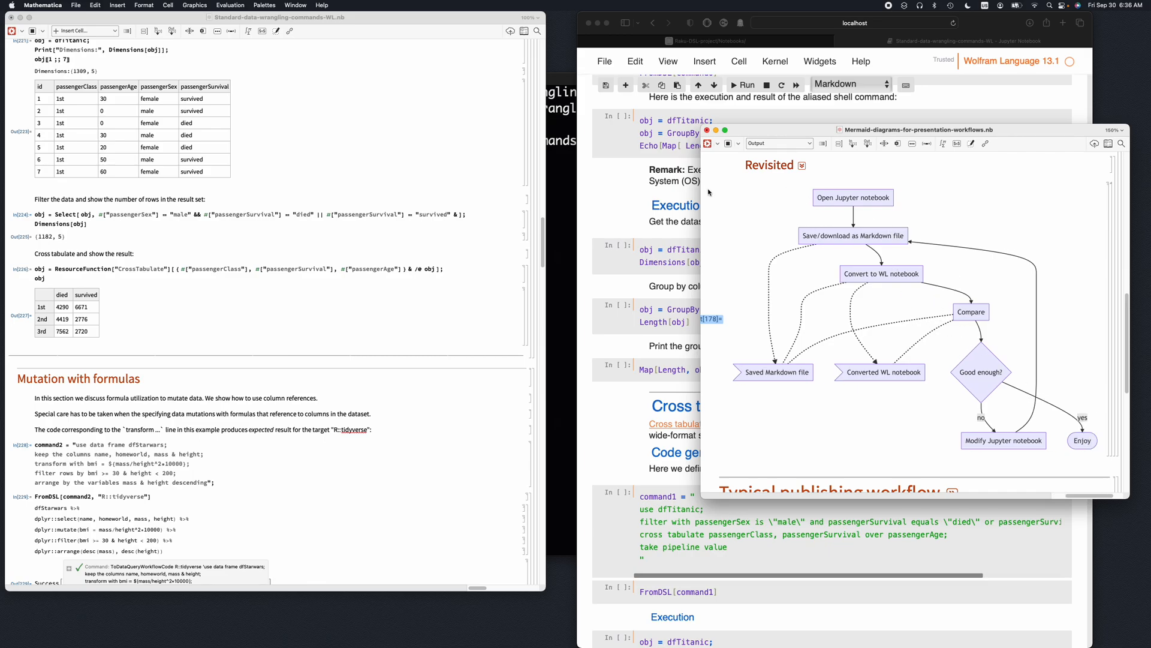
pyautogui.moveTo(301, 179)
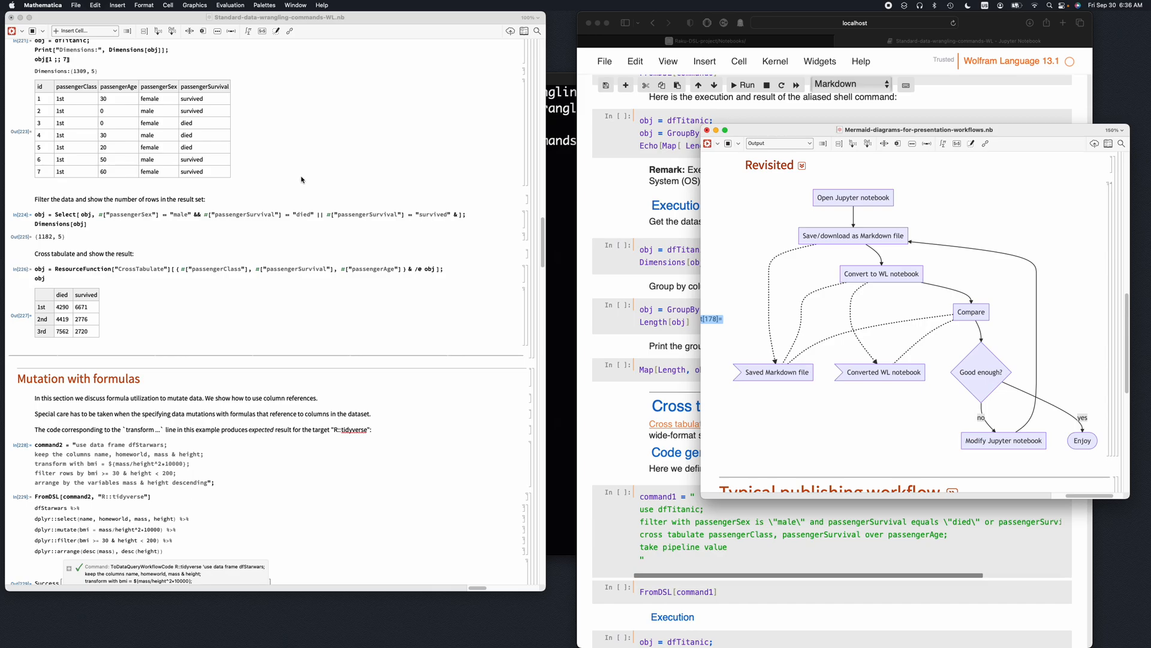
pyautogui.moveTo(276, 188)
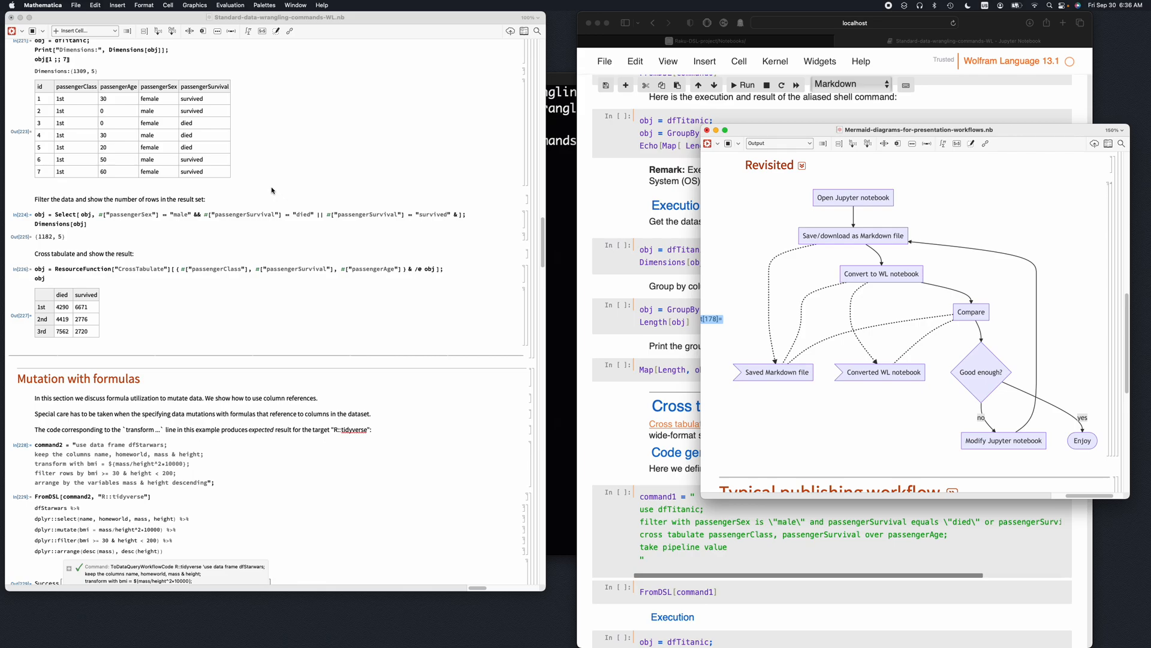
pyautogui.moveTo(609, 192)
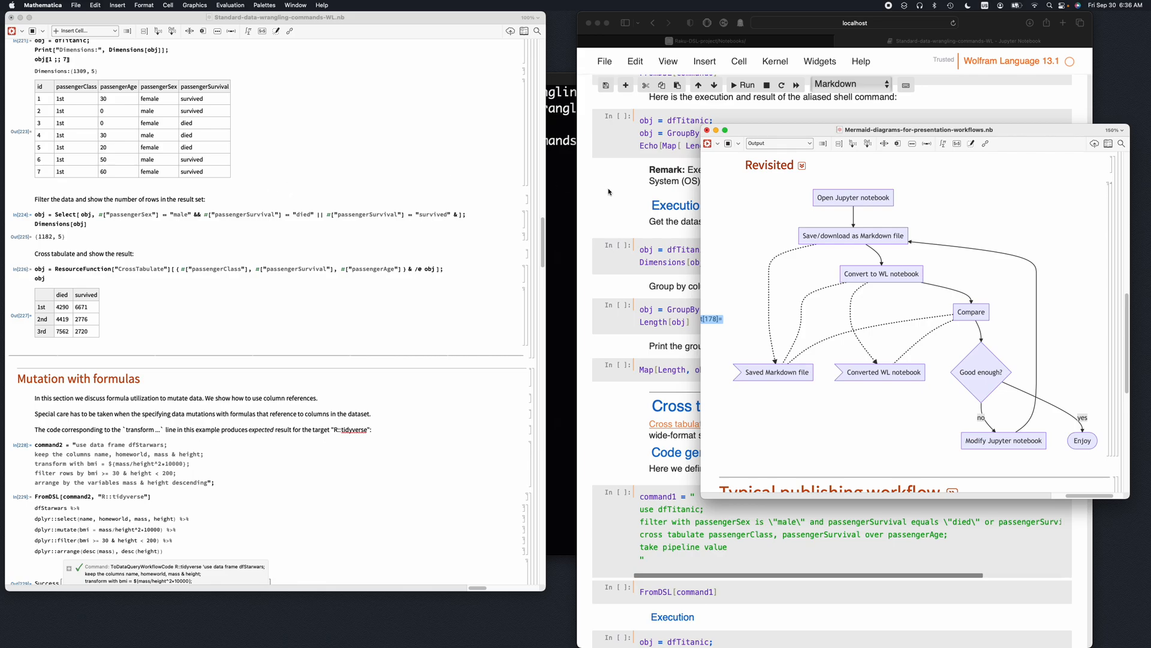